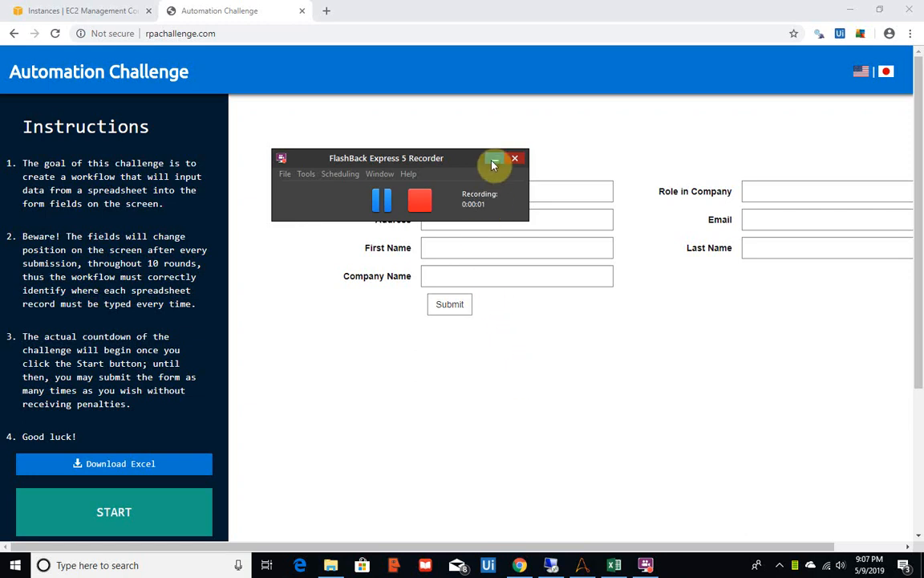
- Bring the challenge workbook forward in Excel showing the ten-person data sheet
click(494, 159)
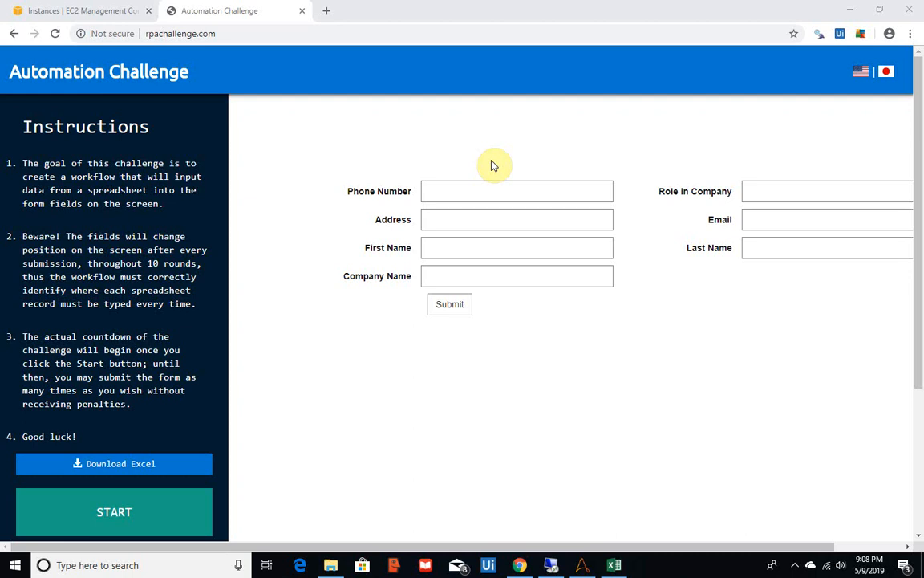
mouse_move(639, 517)
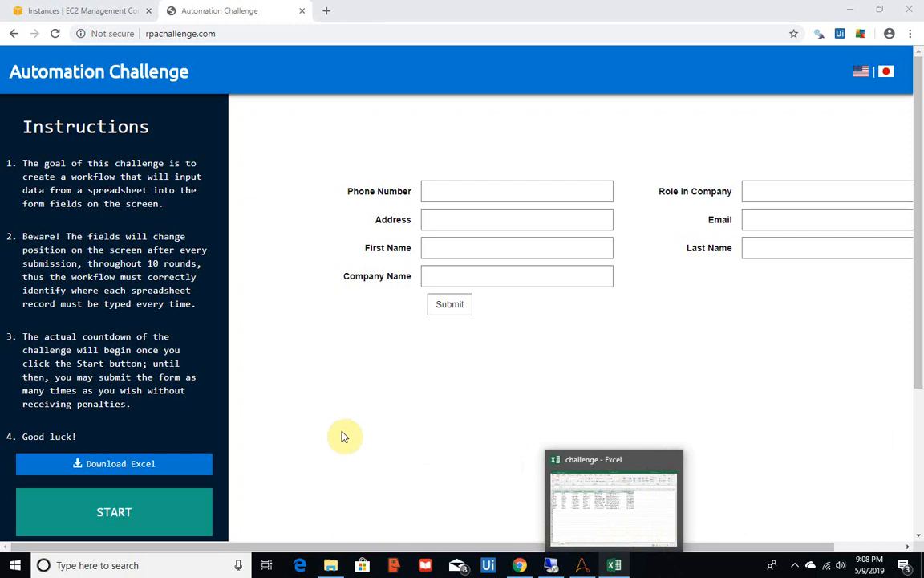
click(603, 510)
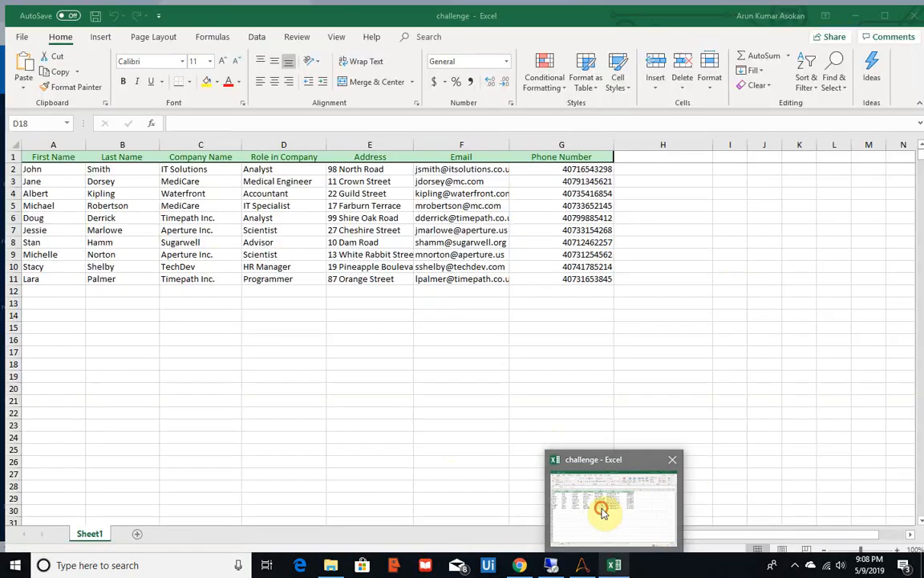
click(613, 506)
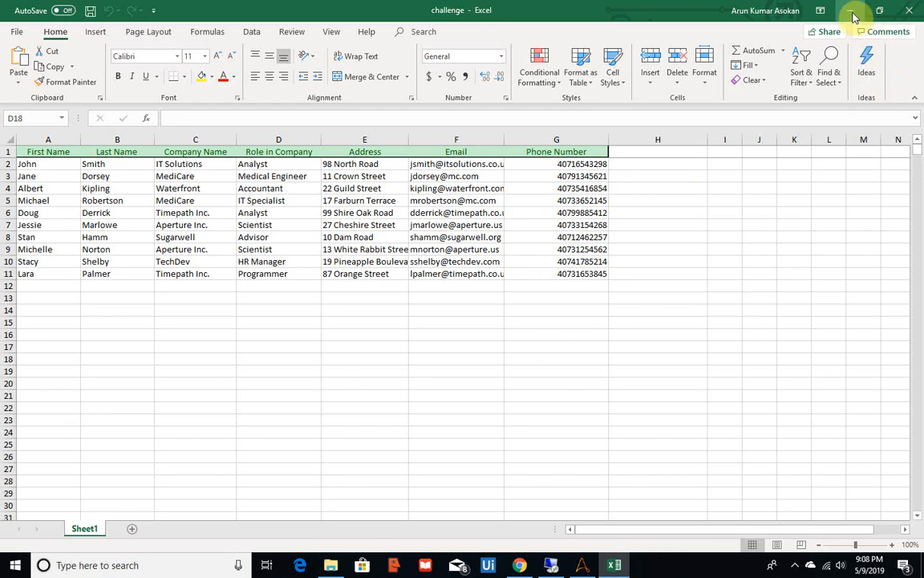
mouse_move(853, 15)
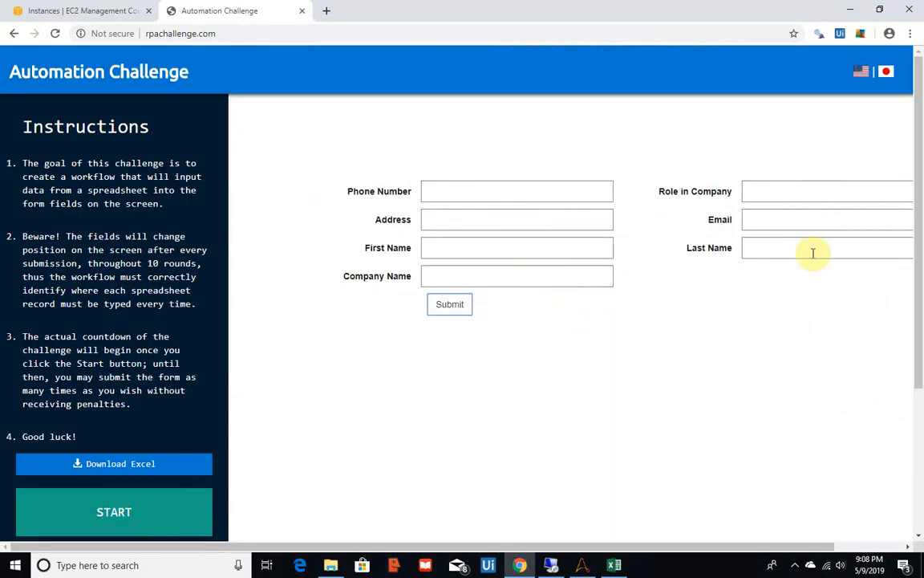
mouse_move(666, 347)
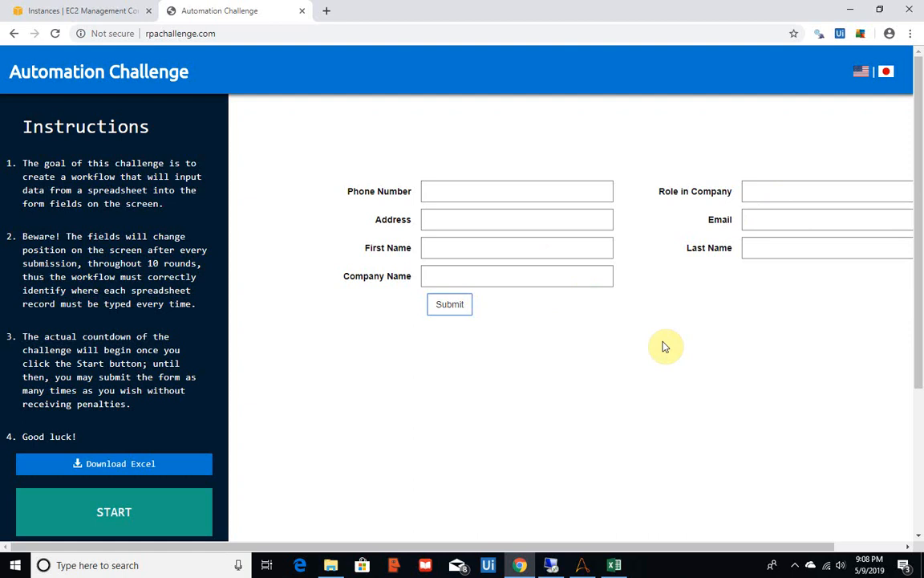
mouse_move(427, 370)
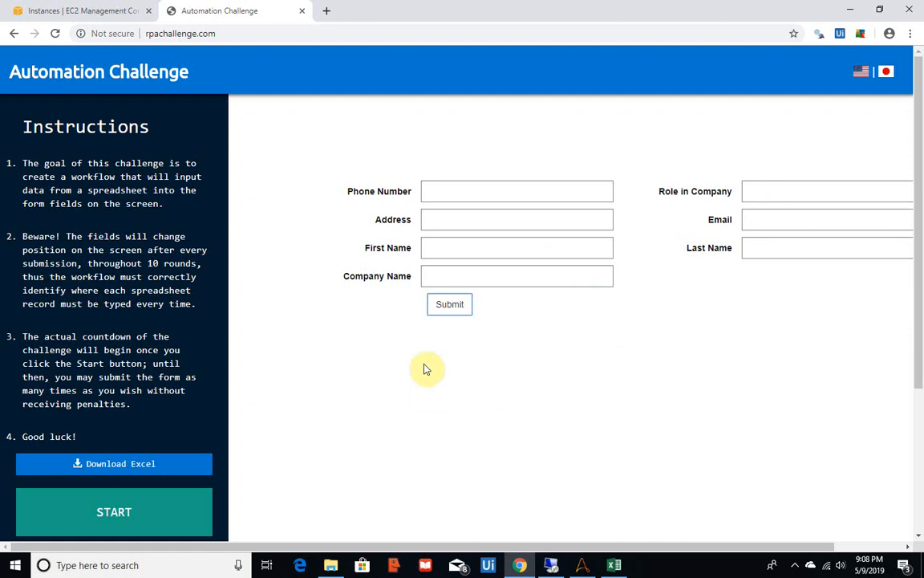
- Submit the empty rpachallenge.com form twice to reshuffle its fields, then peek at the spreadsheet
click(449, 305)
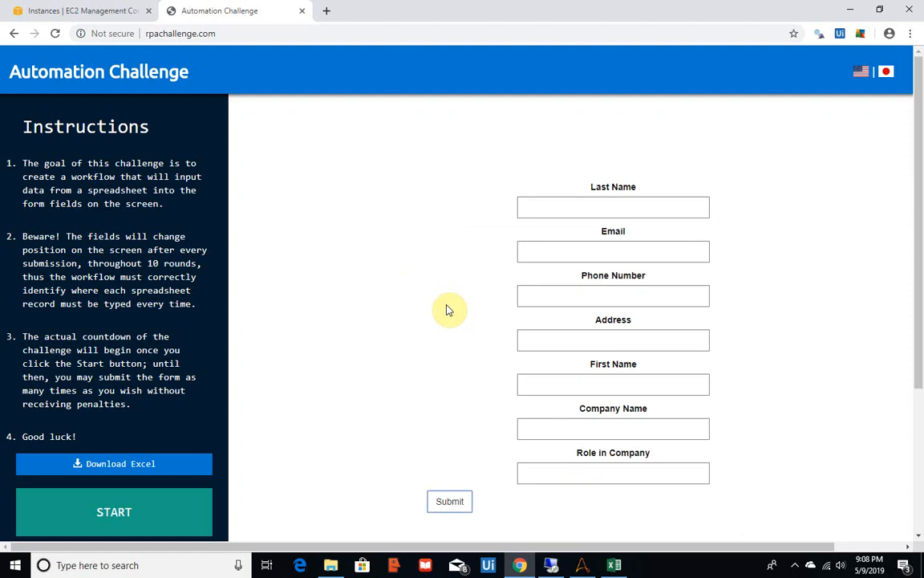
mouse_move(459, 474)
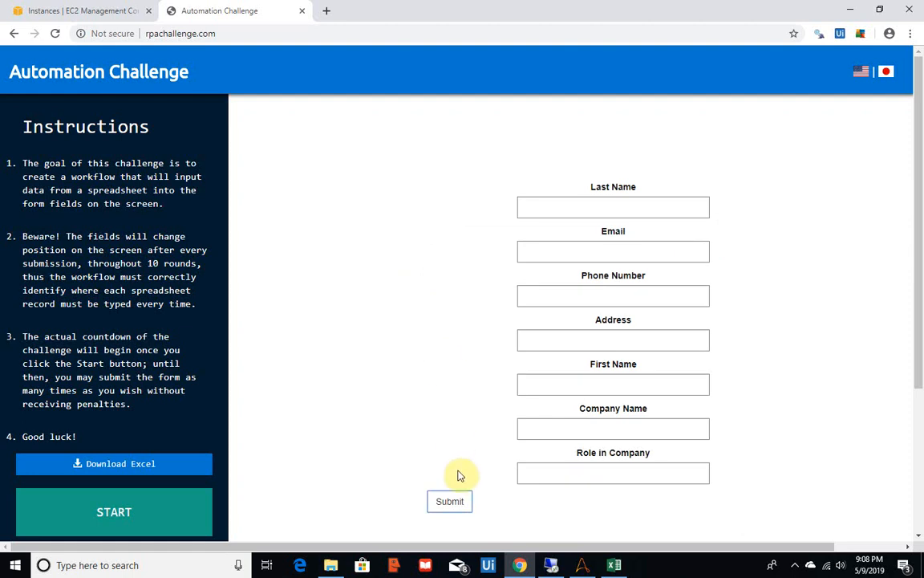
click(449, 500)
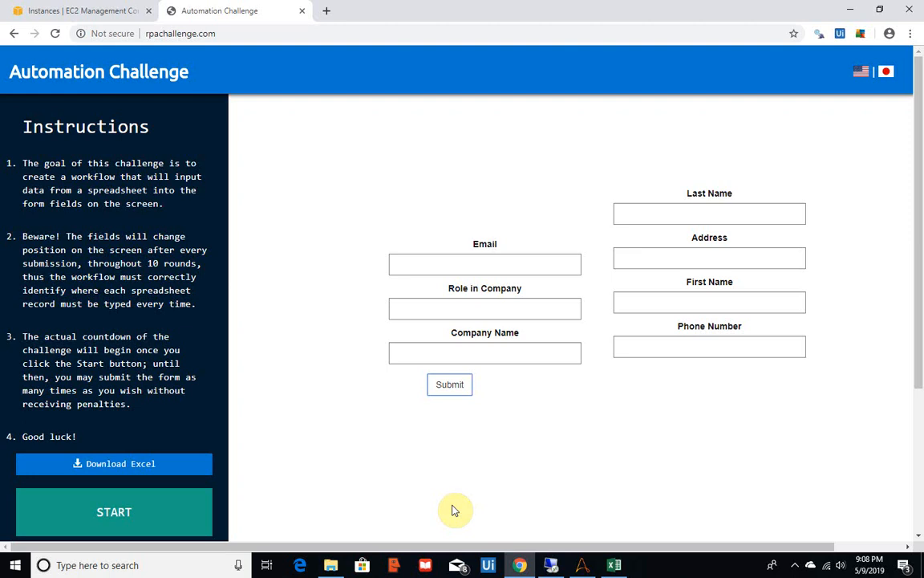
mouse_move(536, 249)
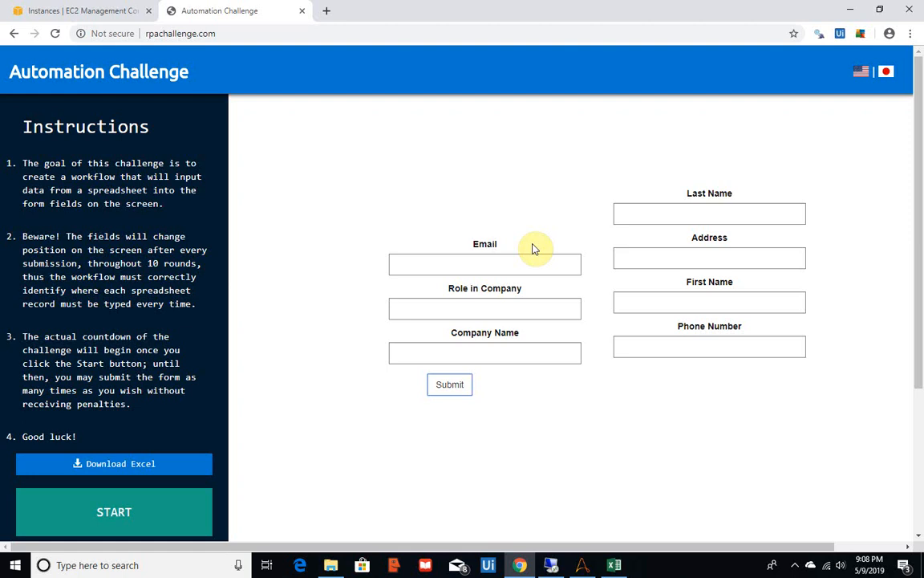
click(615, 565)
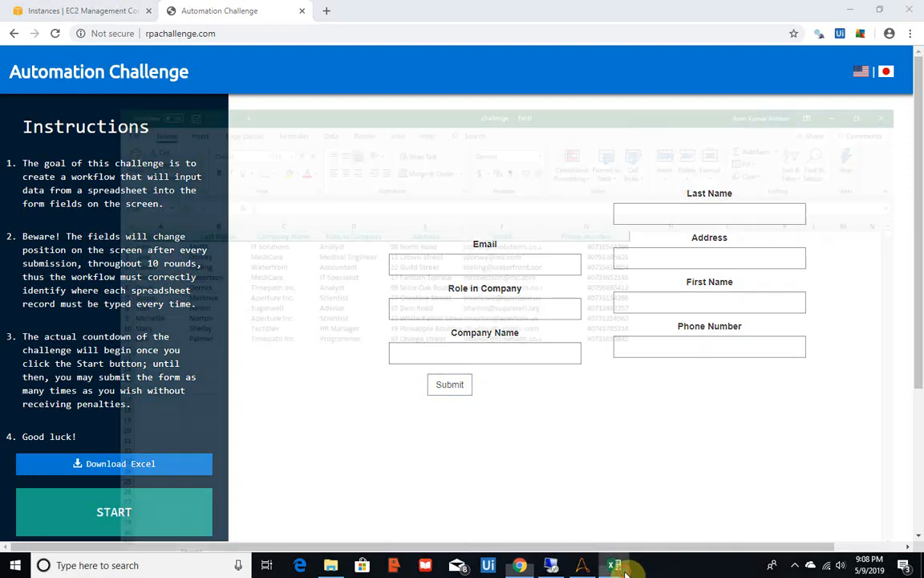
click(613, 565)
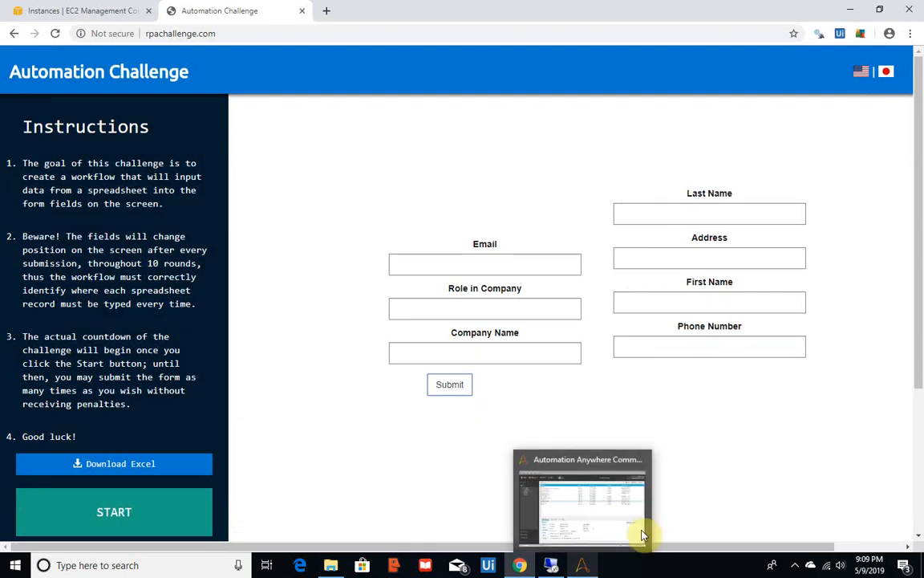
mouse_move(586, 529)
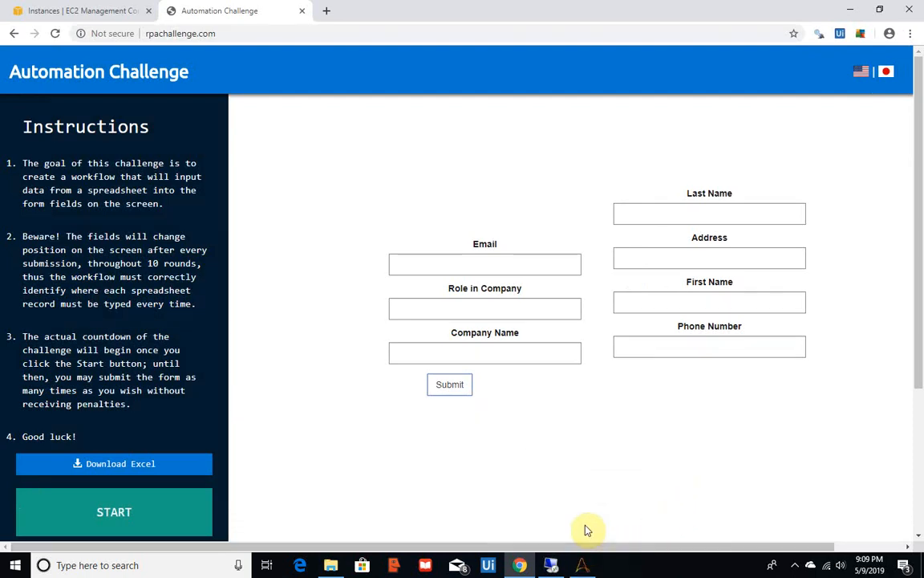
mouse_move(554, 565)
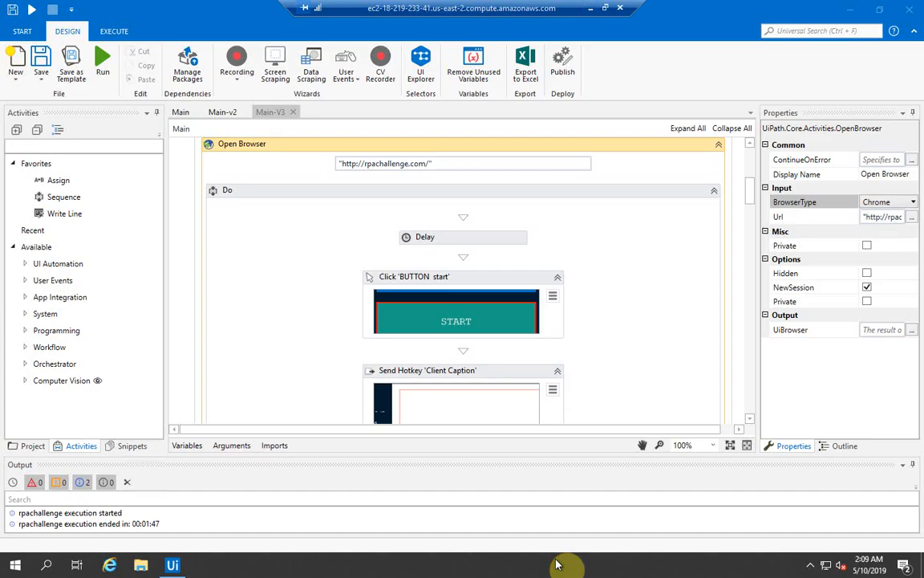
mouse_move(401, 240)
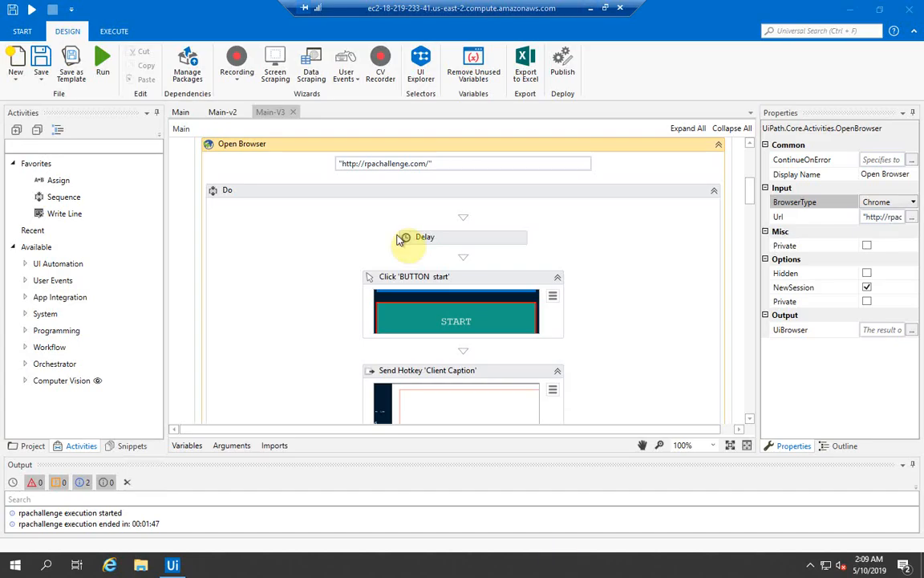
- Minimize UiPath Studio's Open Browser workflow to reveal the AWS VM desktop
click(216, 113)
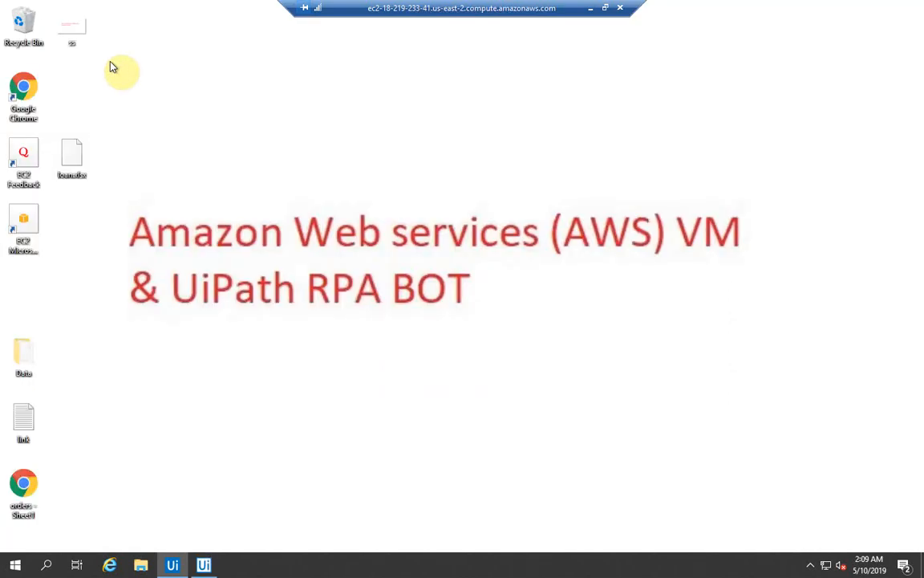
click(110, 565)
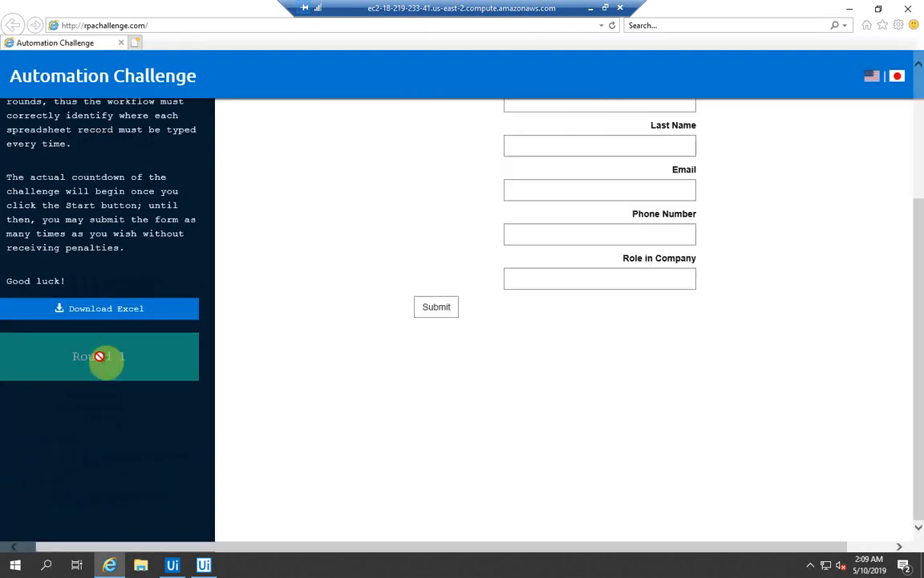
scroll(up, 3)
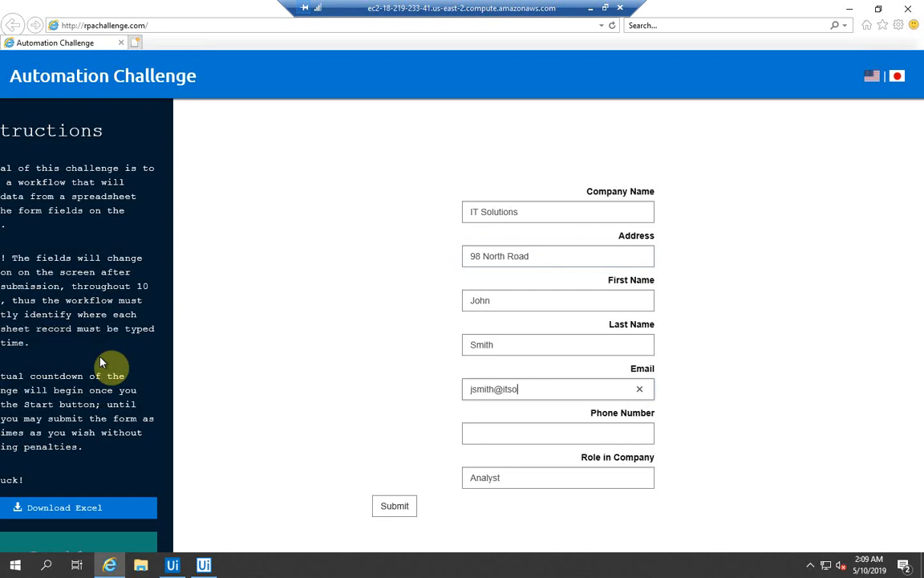
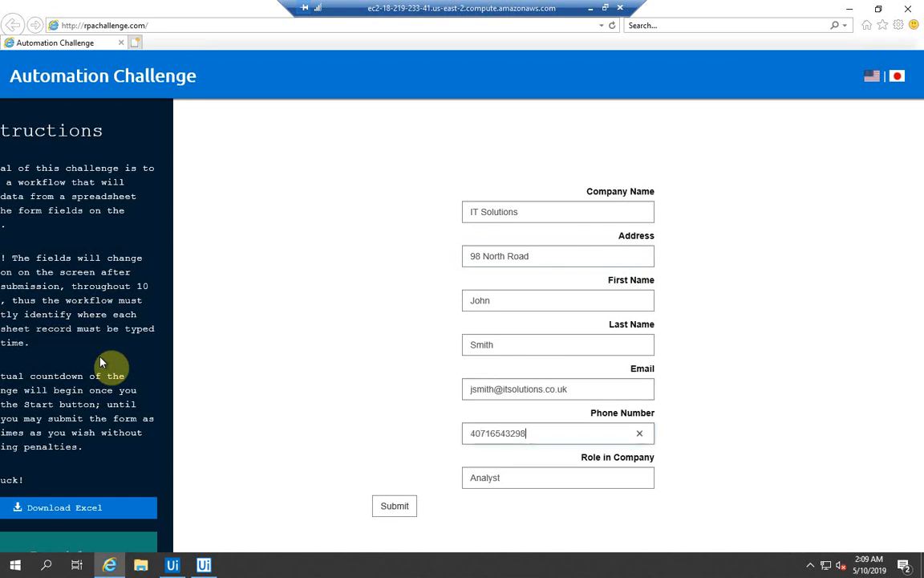
click(394, 506)
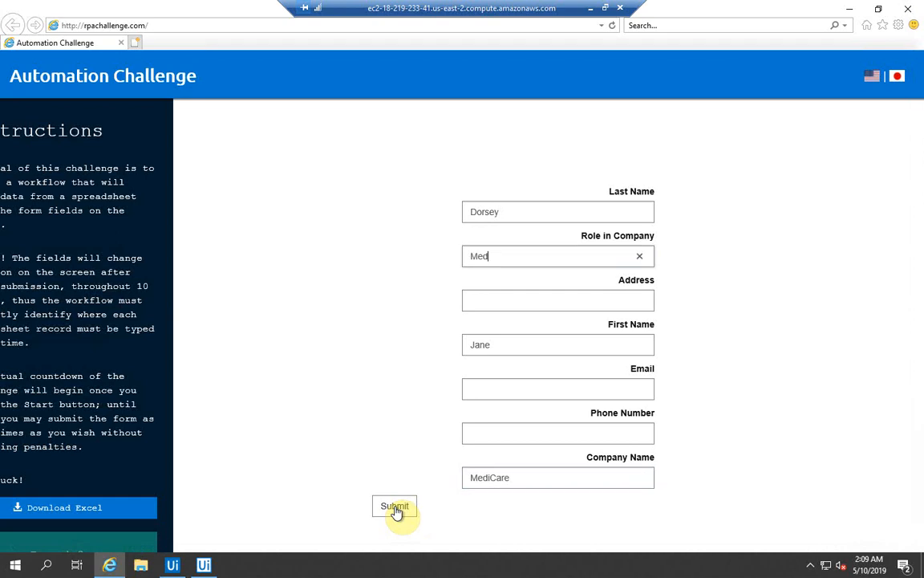
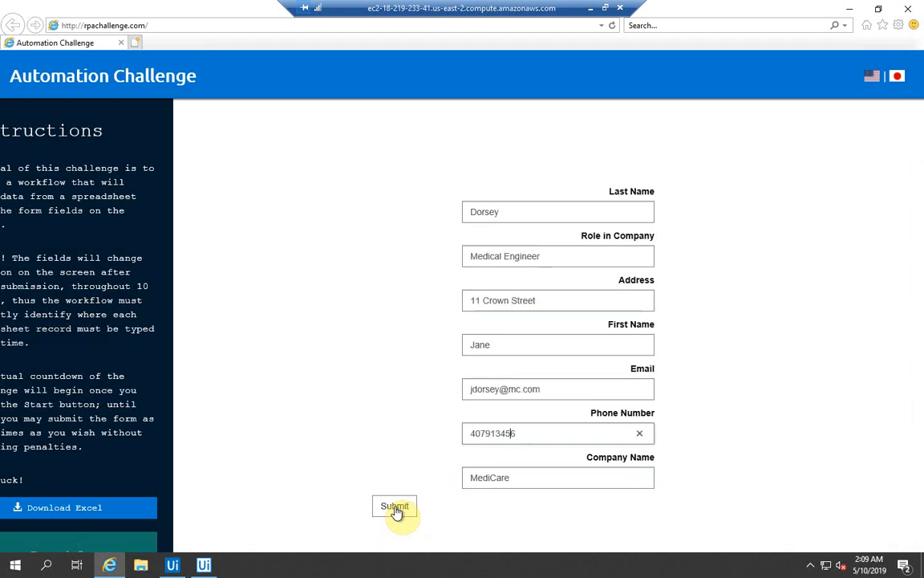
click(395, 505)
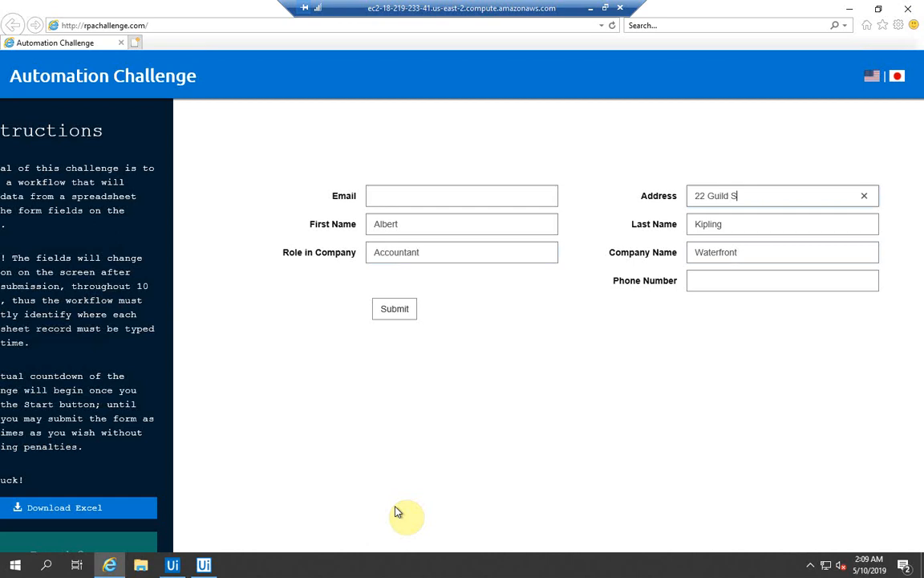
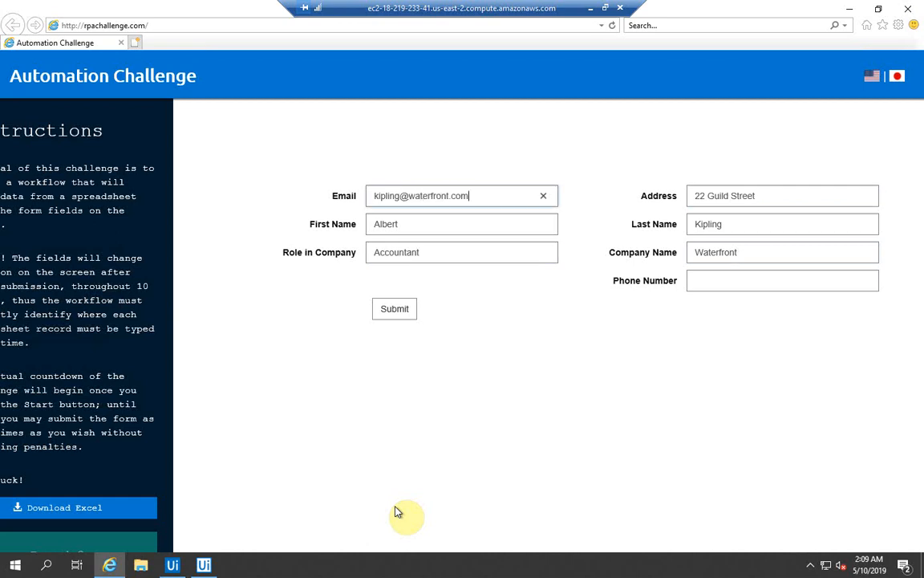
click(395, 308)
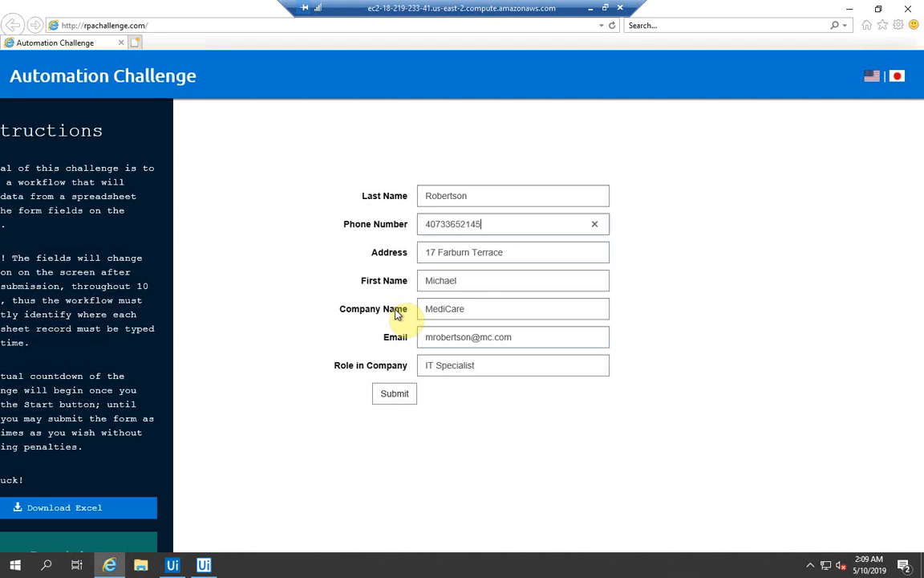
click(395, 394)
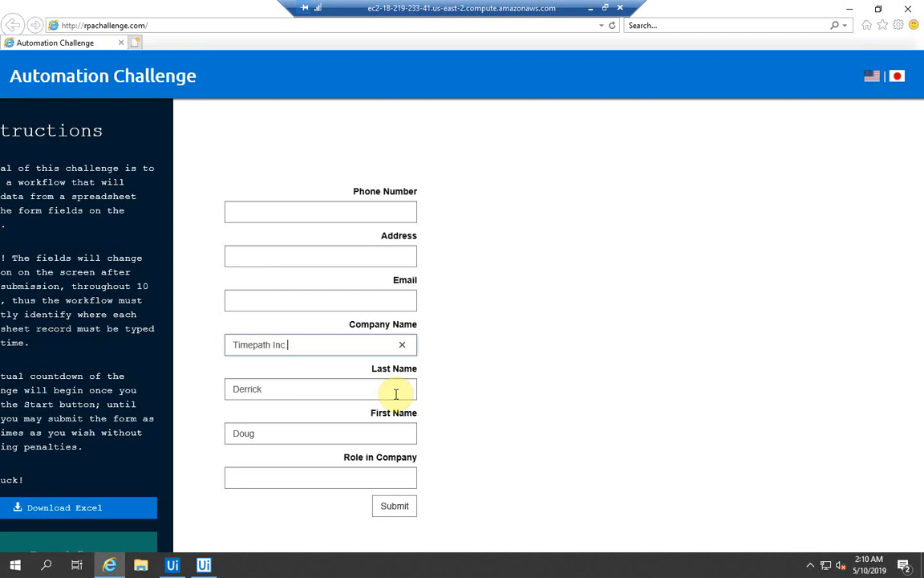
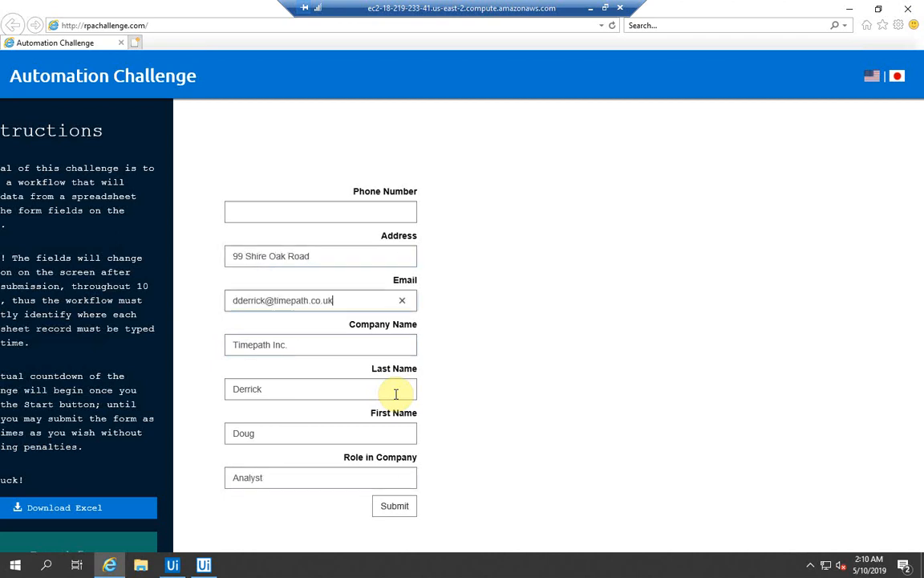
click(395, 505)
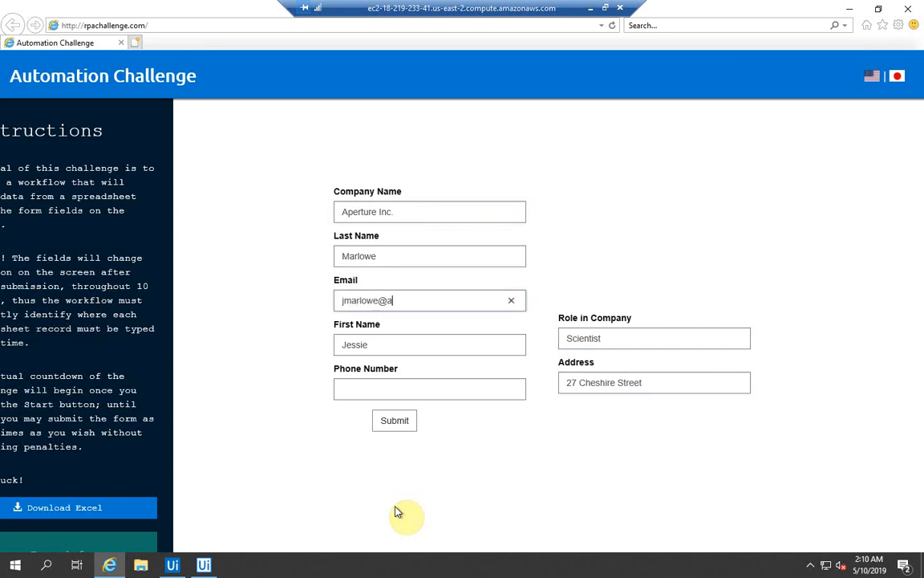
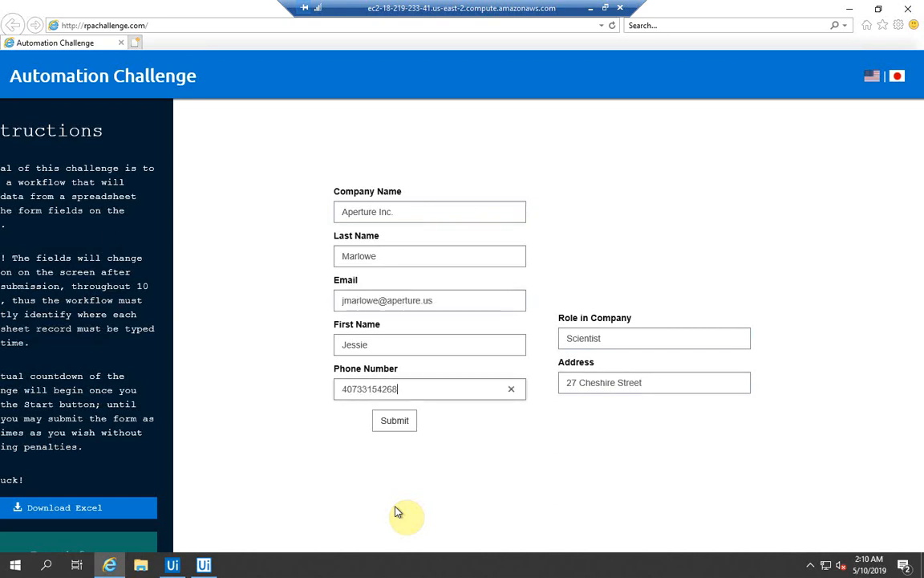
click(394, 421)
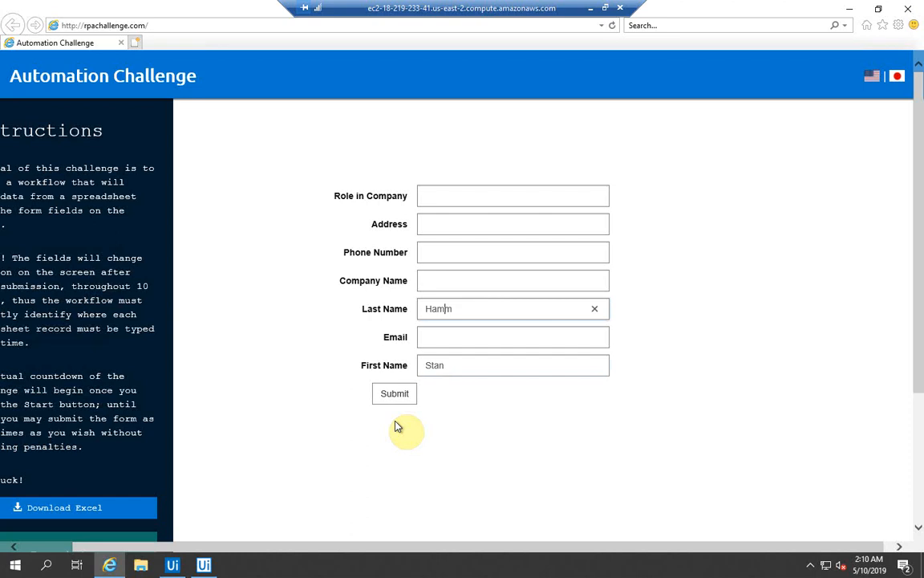
text(Advisor)
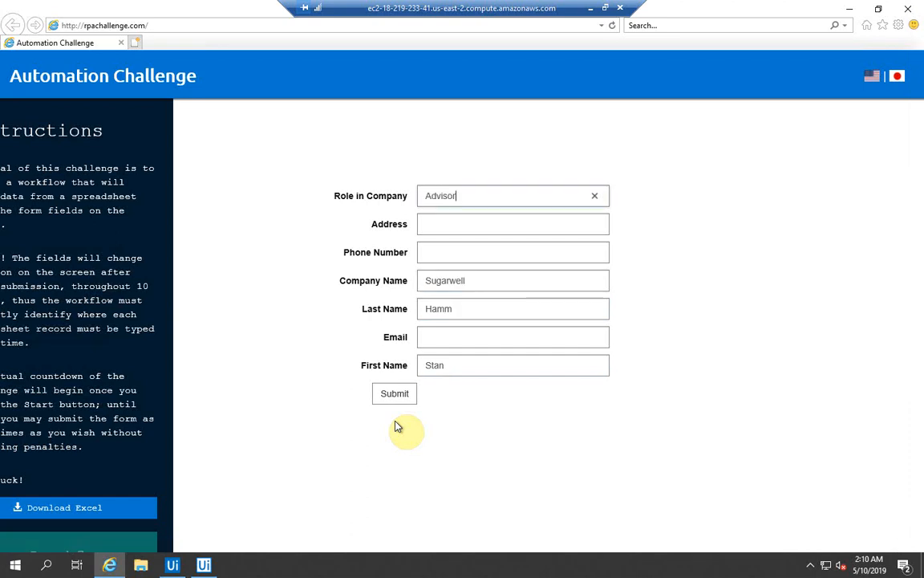
text(shamm)
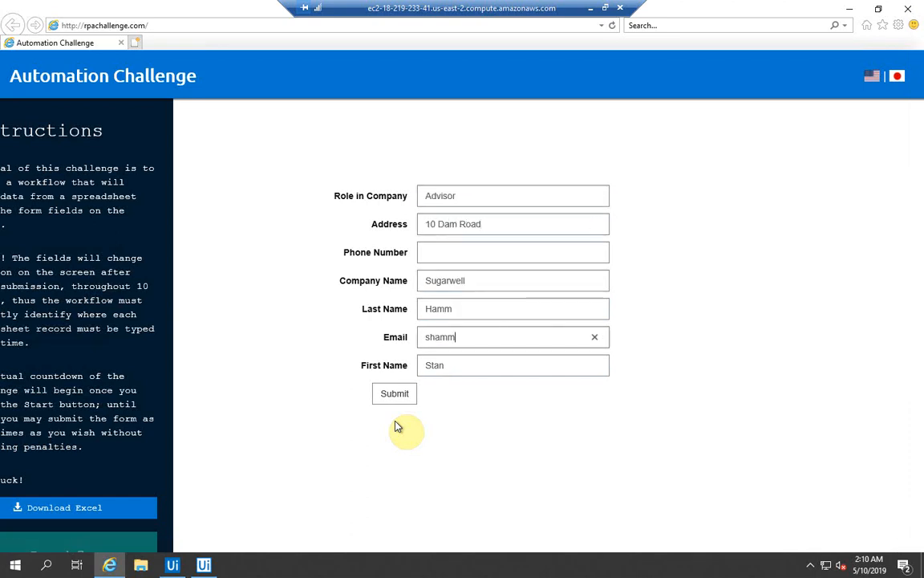
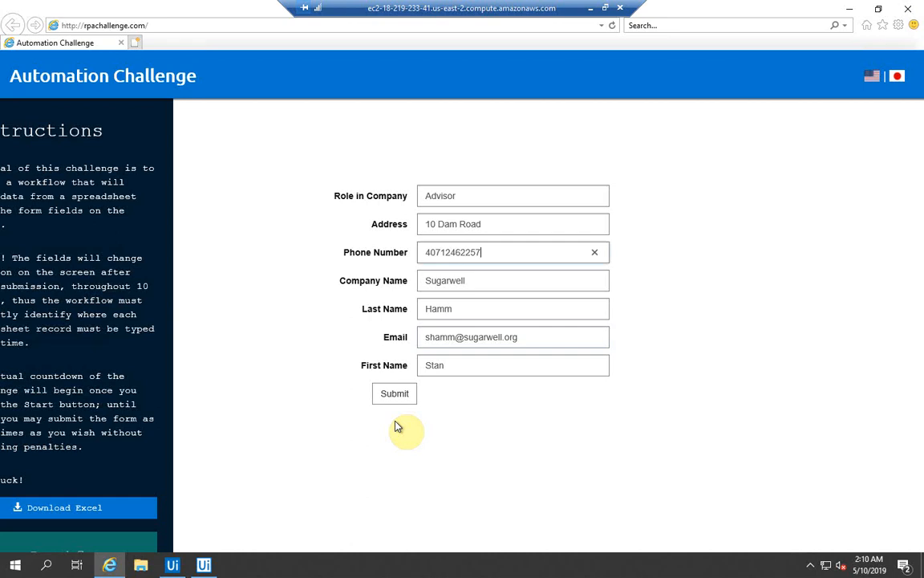
click(395, 394)
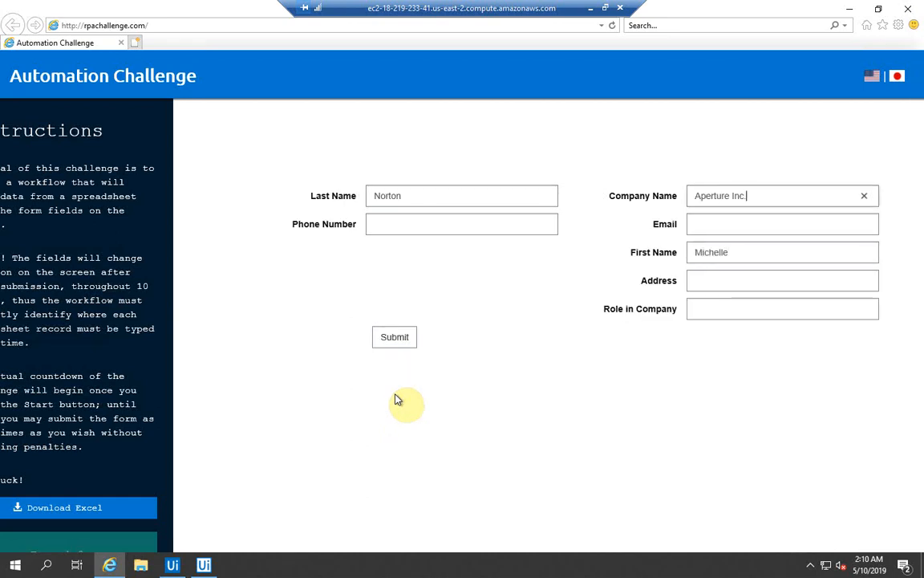
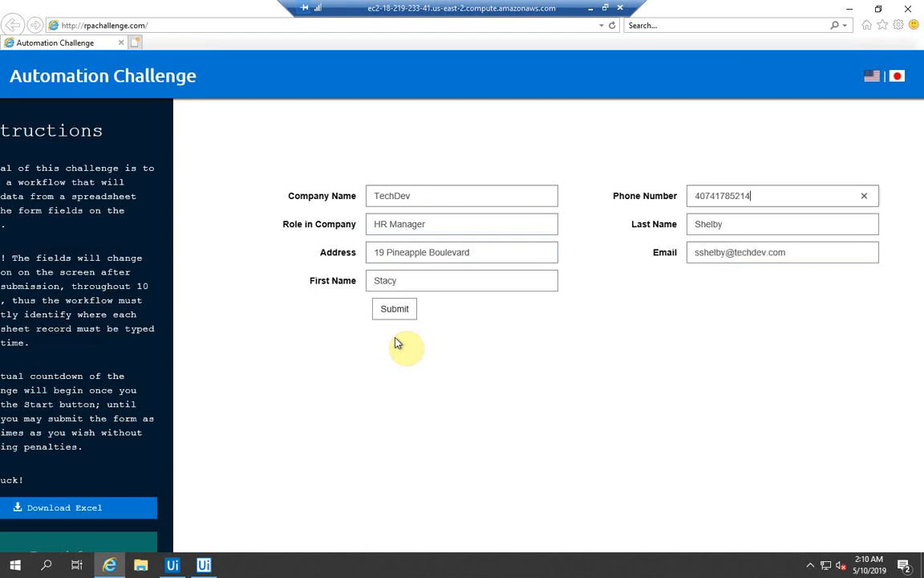
click(395, 308)
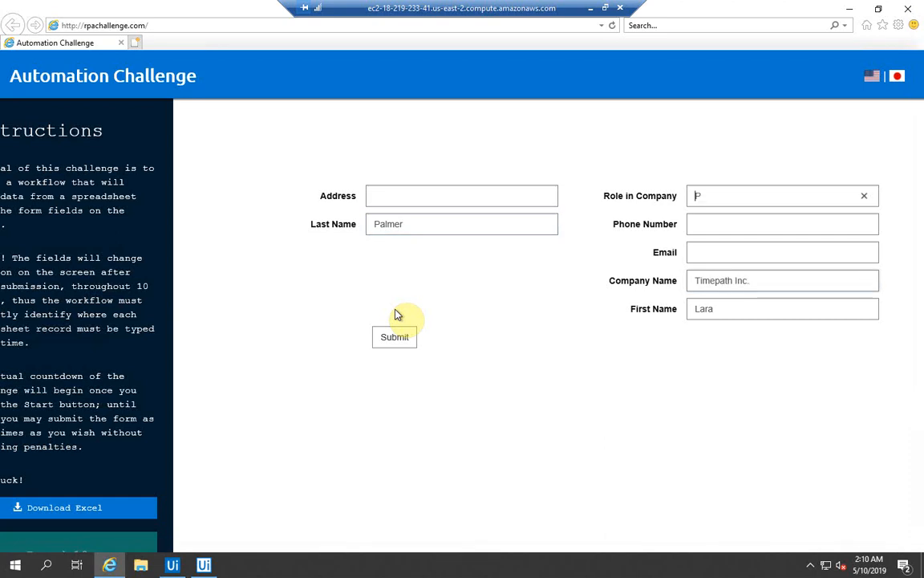
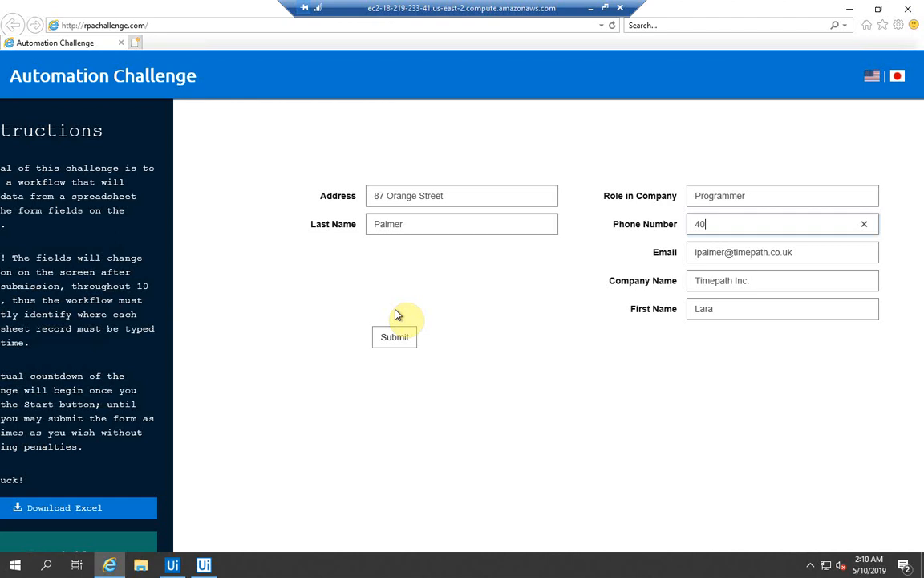
click(395, 337)
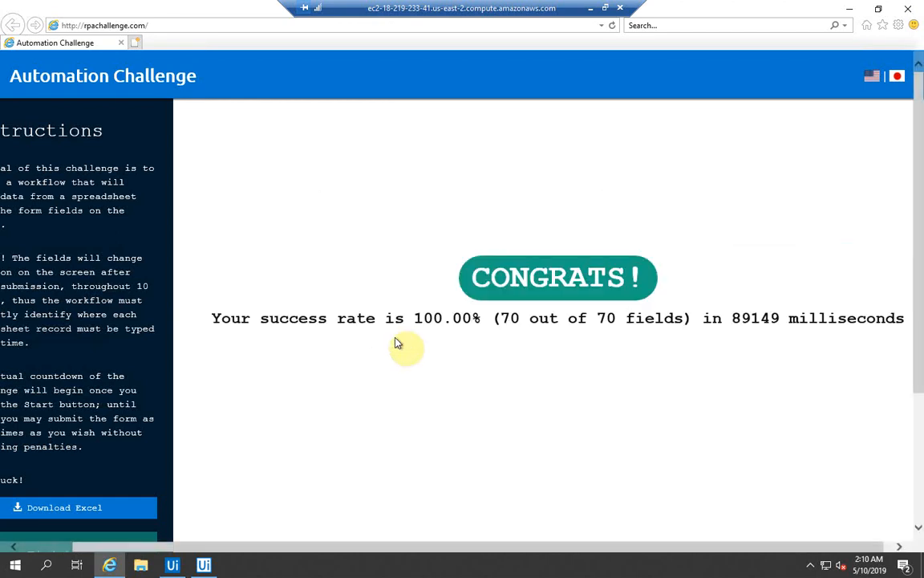
- Switch to UiPath Studio's output log, then bring the 100% result page back into view
click(170, 565)
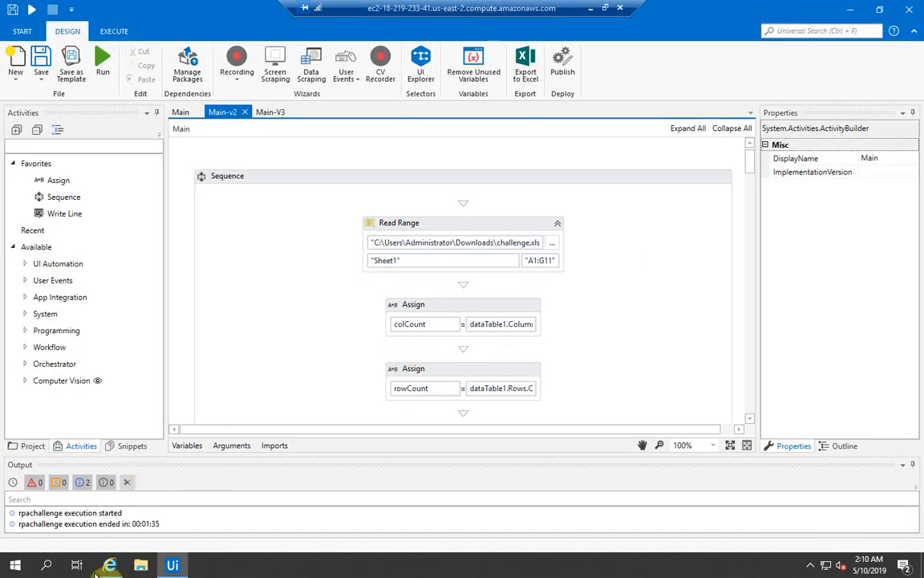
click(109, 565)
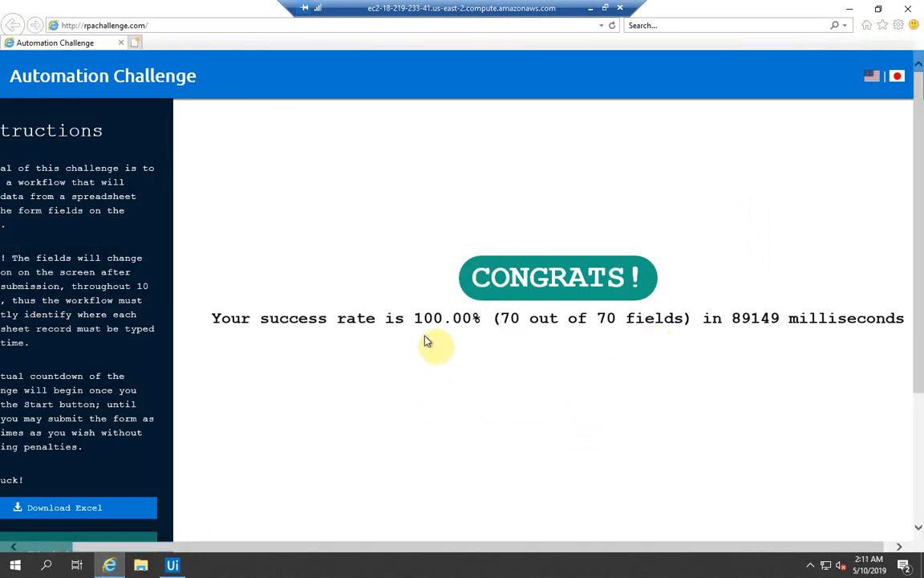
mouse_move(745, 328)
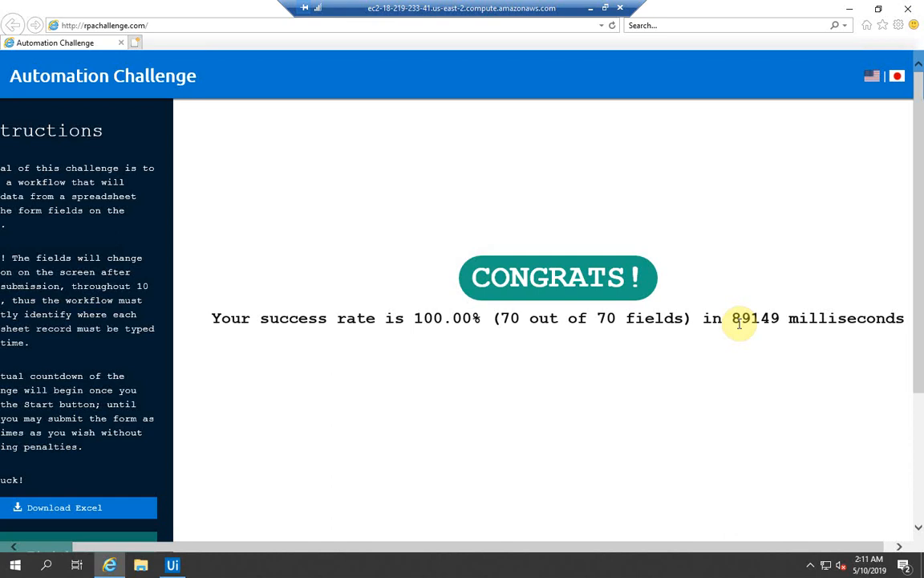
mouse_move(690, 398)
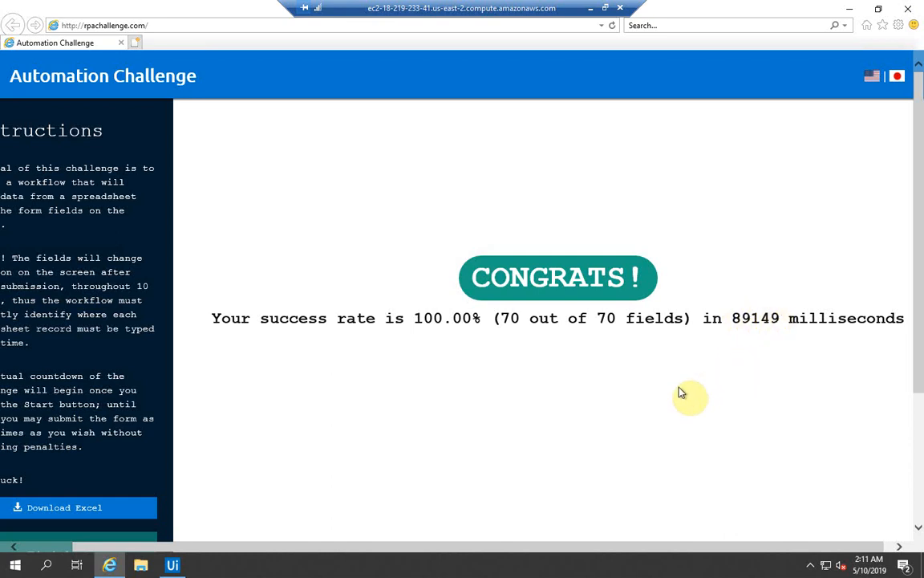
mouse_move(225, 536)
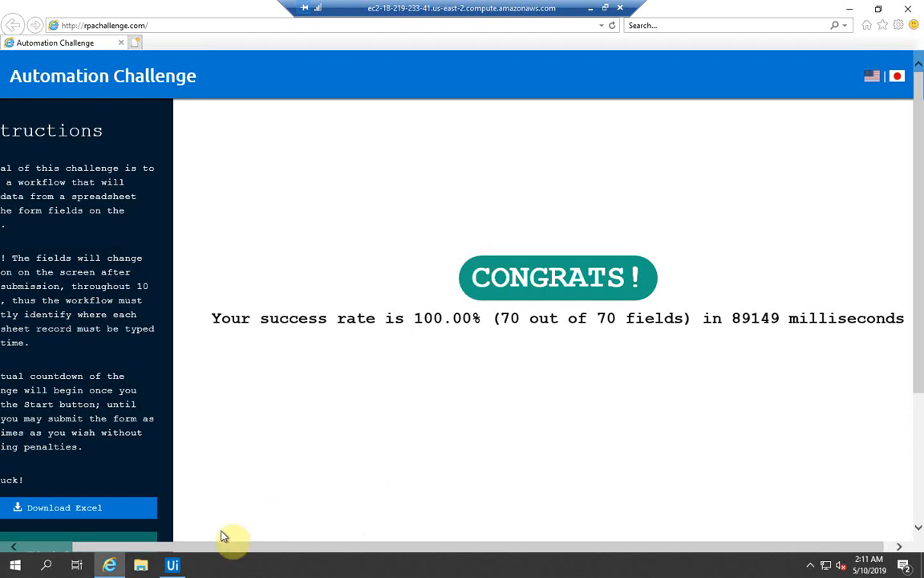
mouse_move(172, 565)
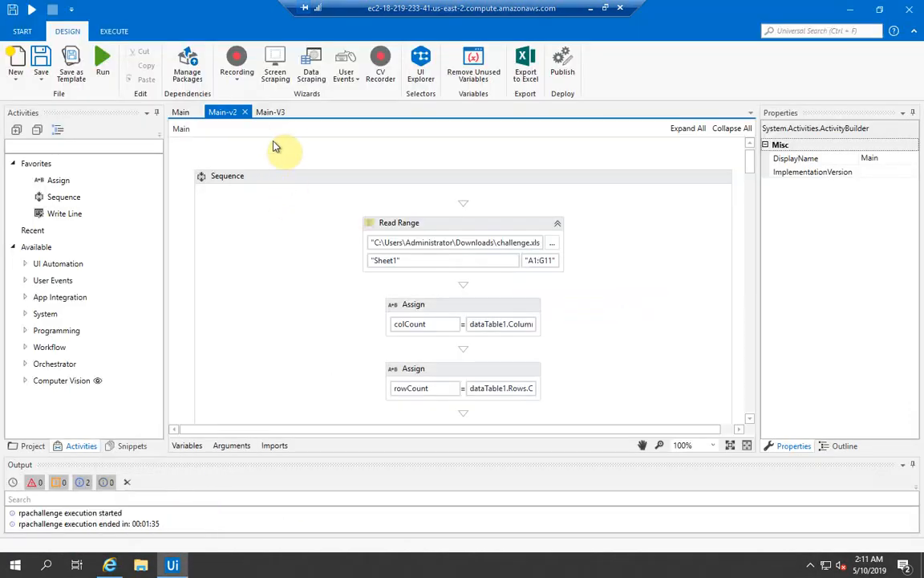
- Switch to Google Chrome showing a fresh, unstarted rpachallenge.com form
click(269, 112)
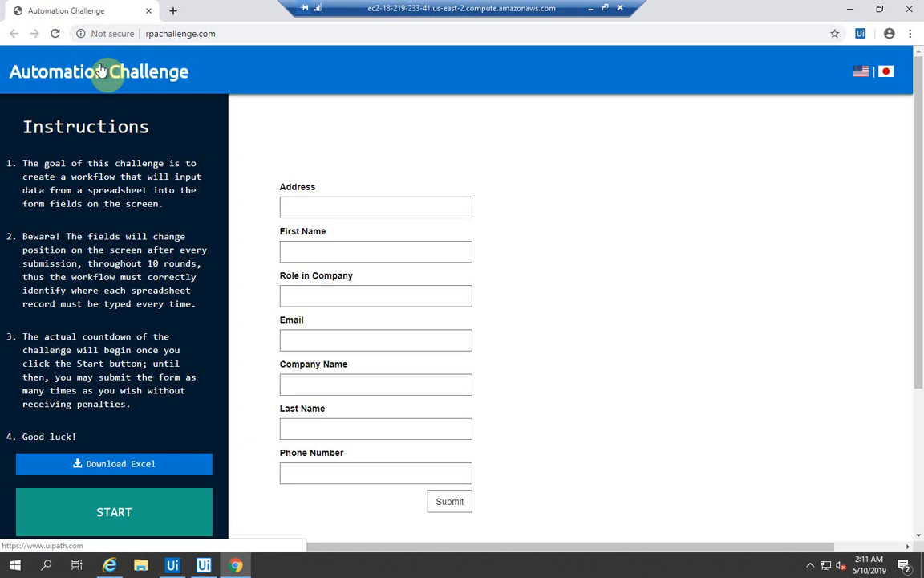
click(113, 512)
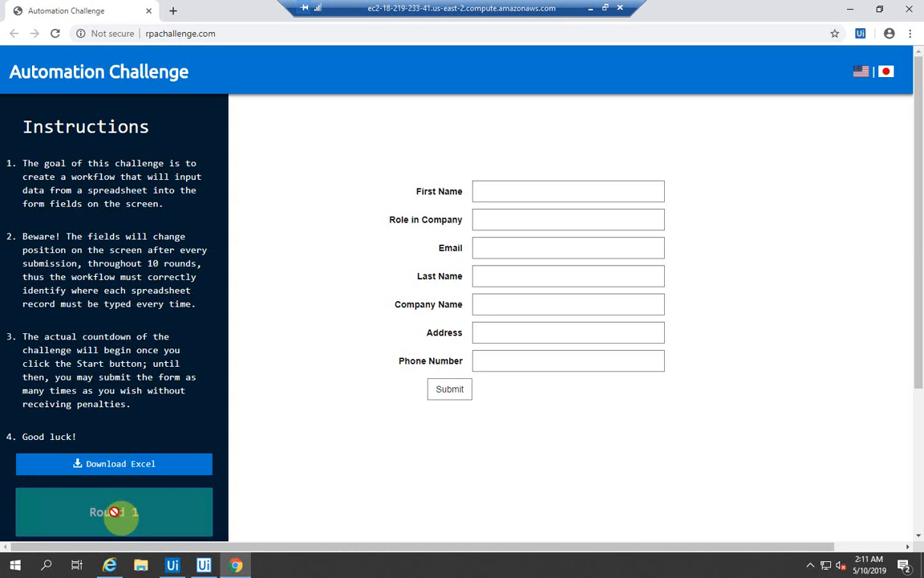
text(John)
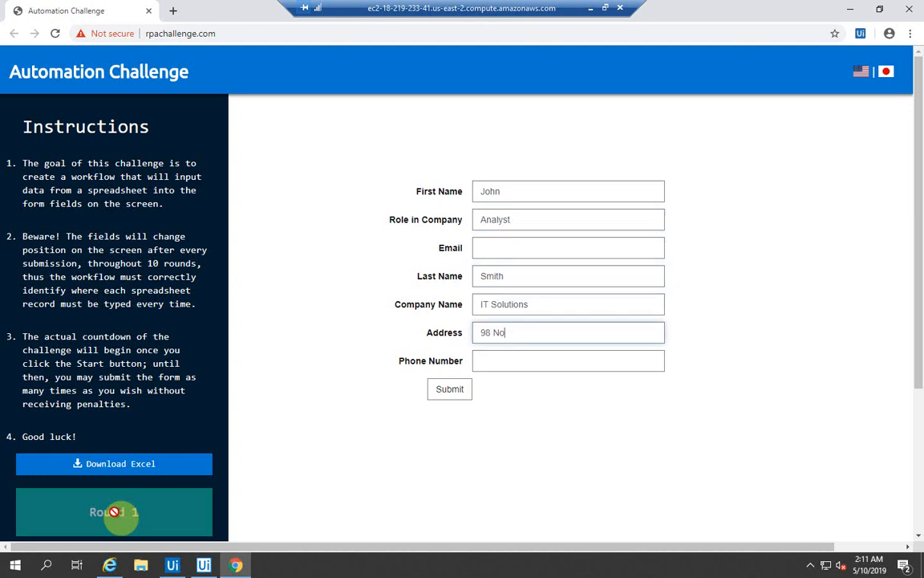
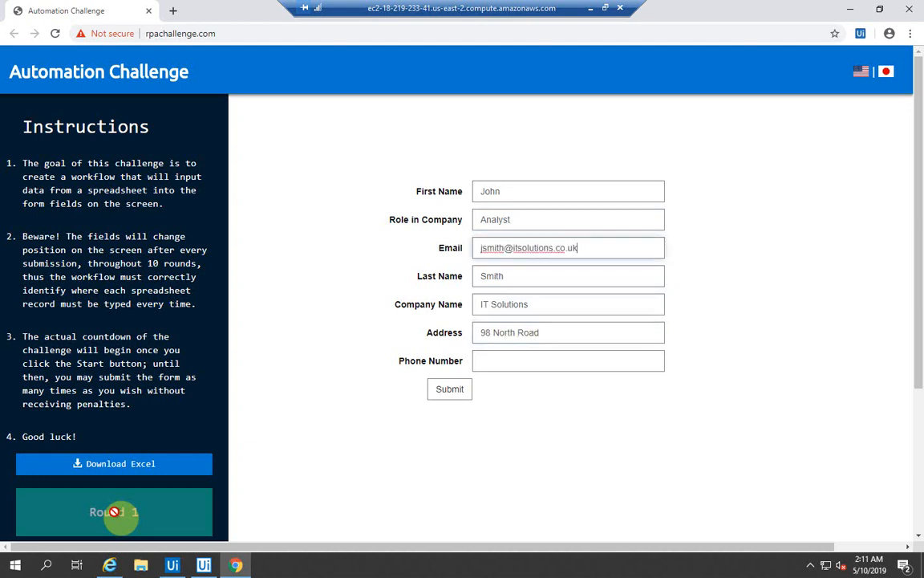
click(449, 390)
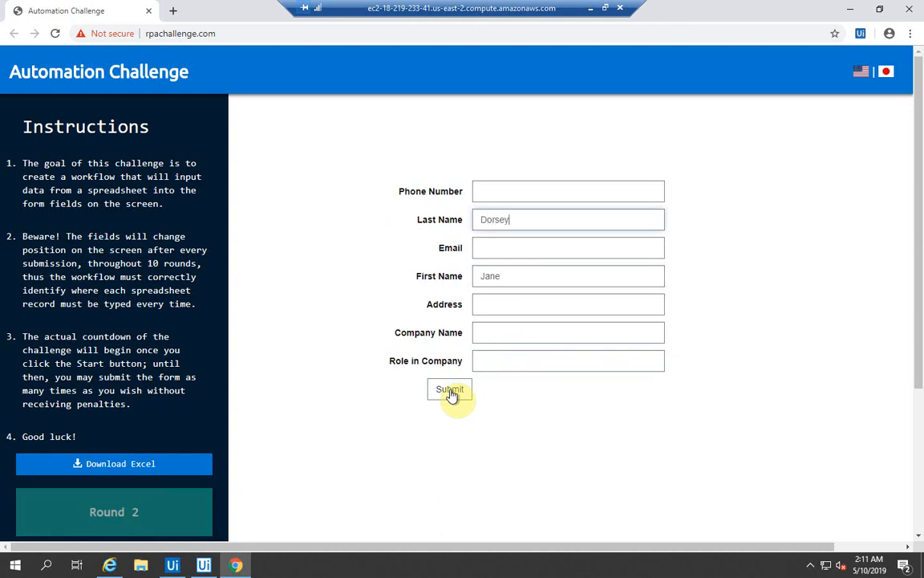
text(Medical Engineer)
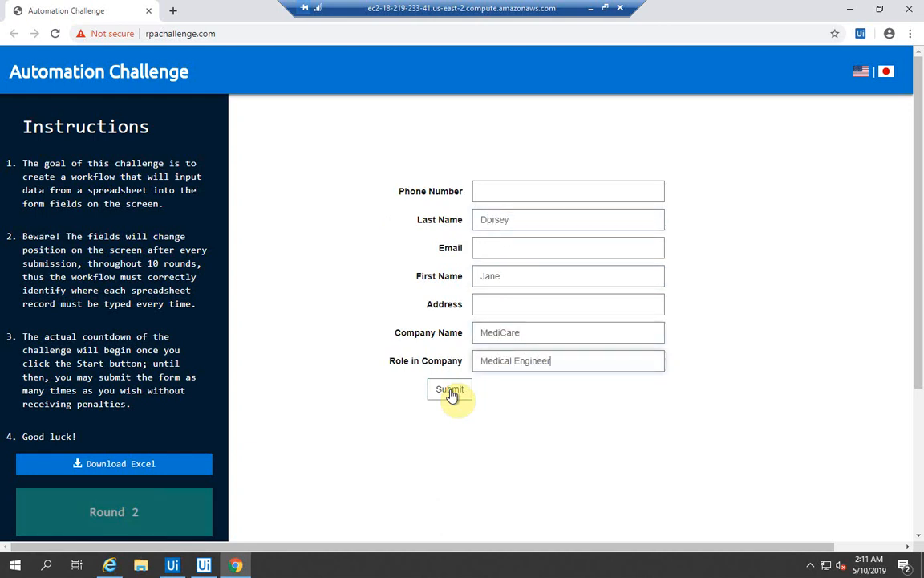
text(jdorse)
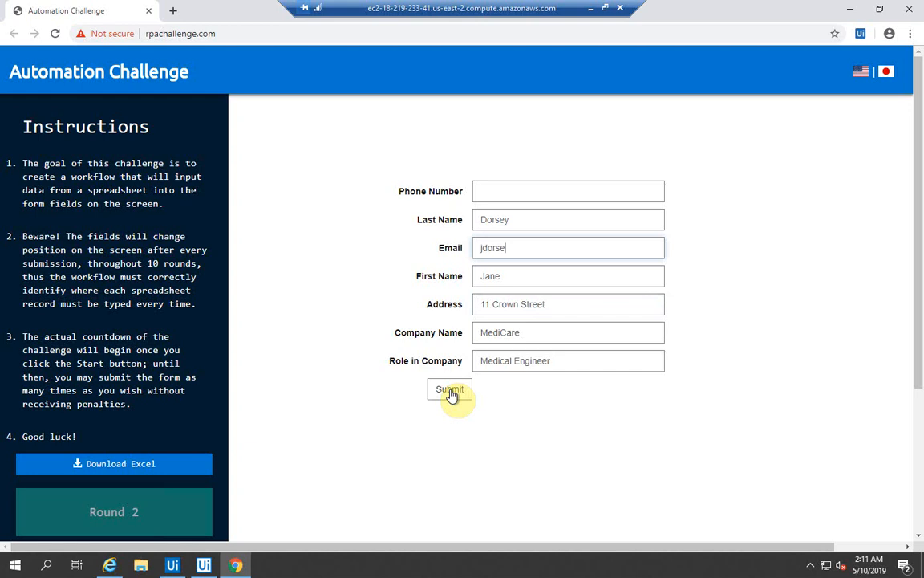
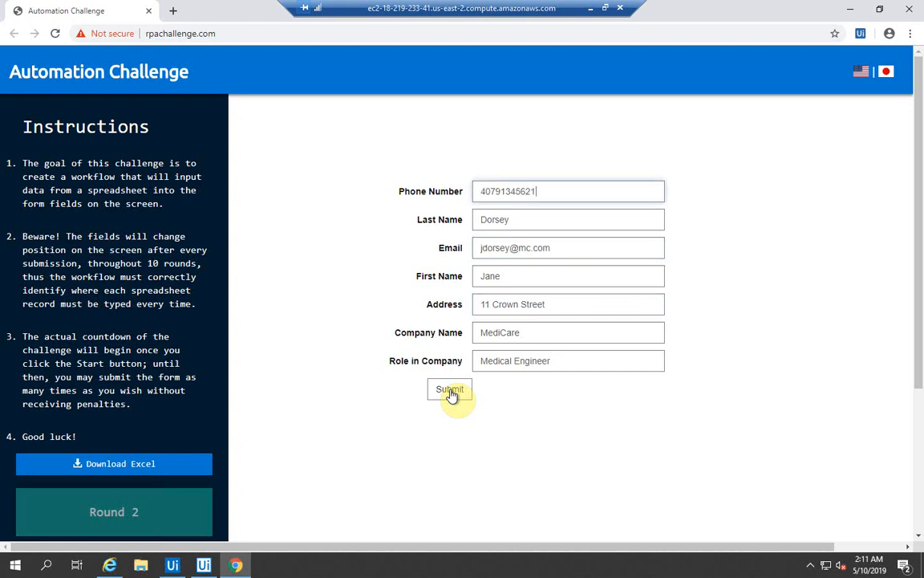
click(449, 390)
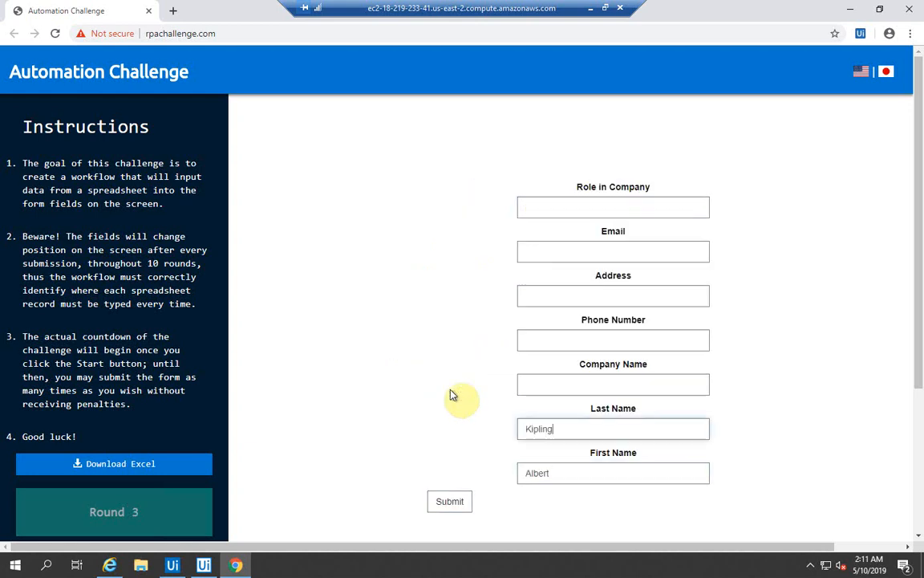
text(Accountant)
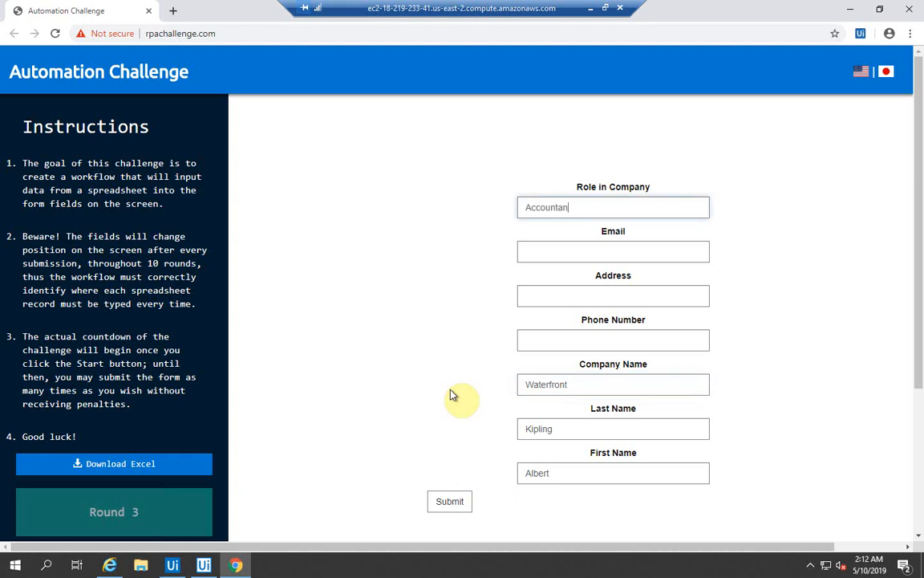
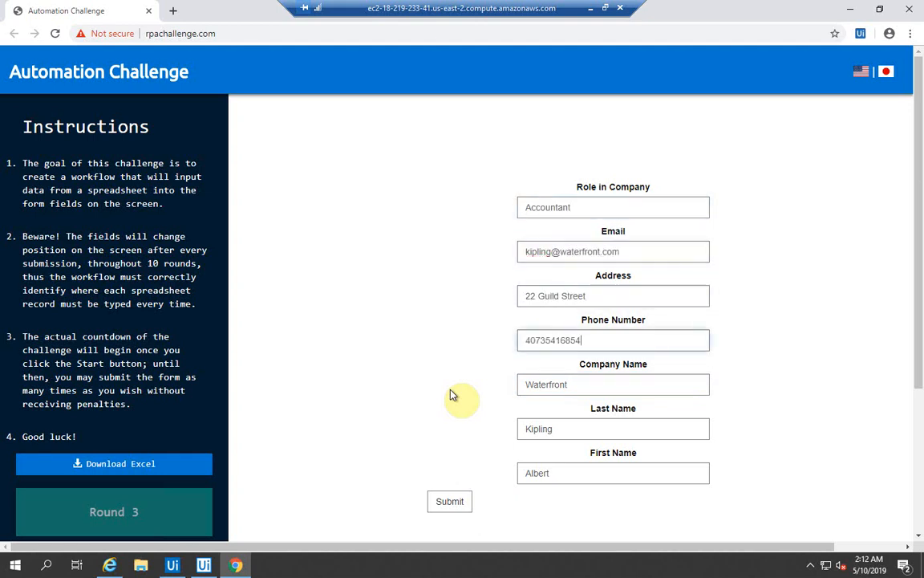
click(449, 501)
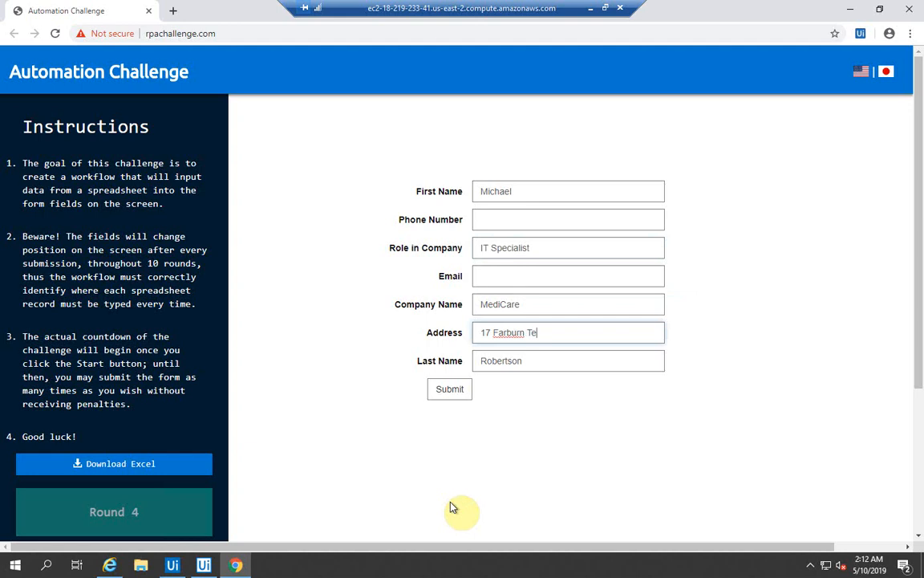
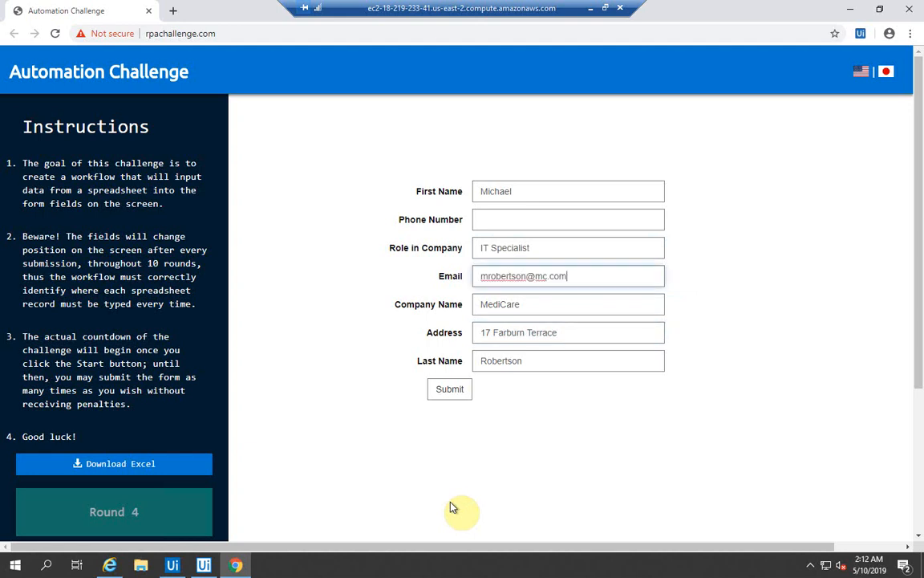
click(449, 390)
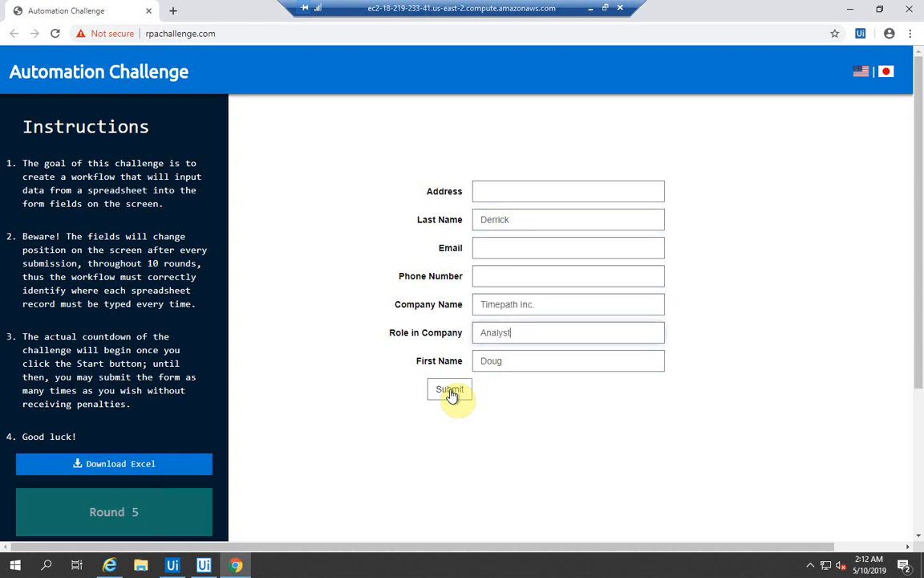
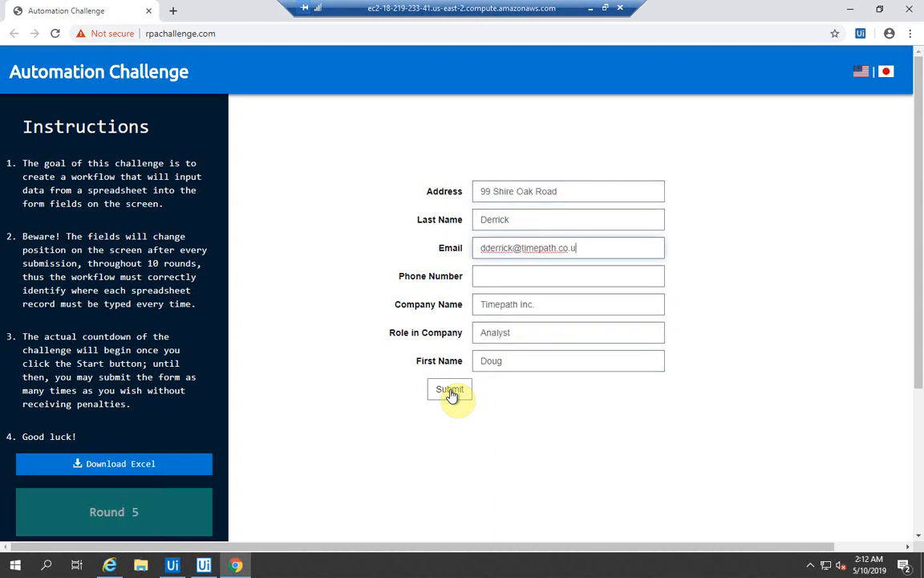
click(449, 390)
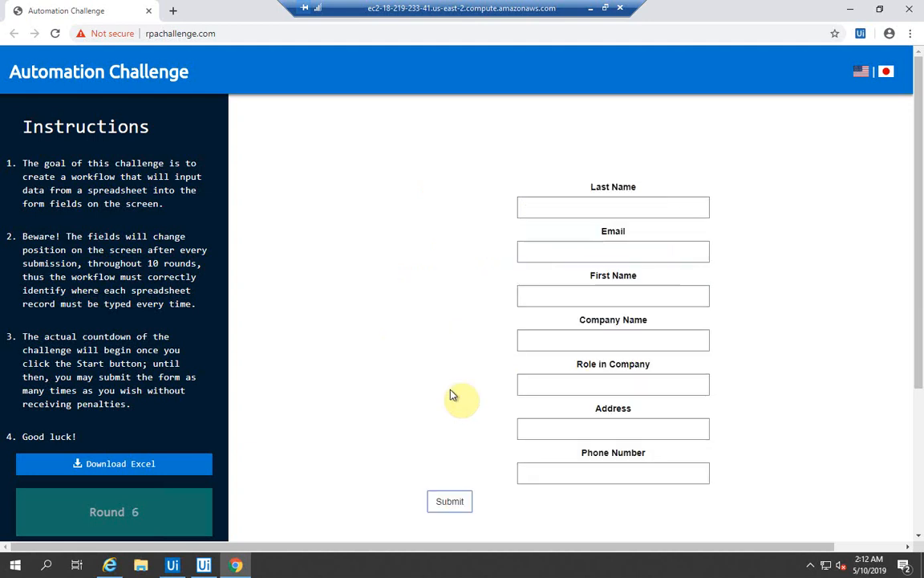
text(Marlowe)
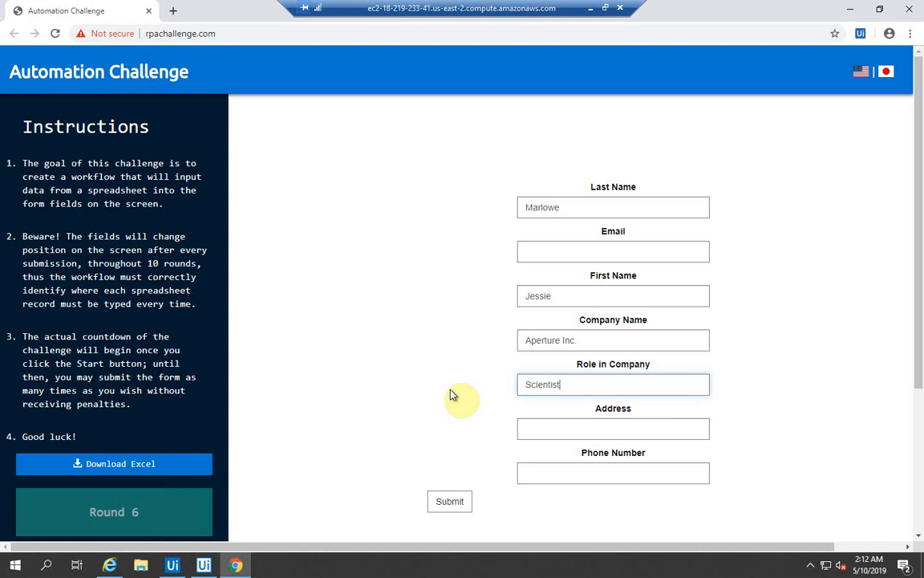
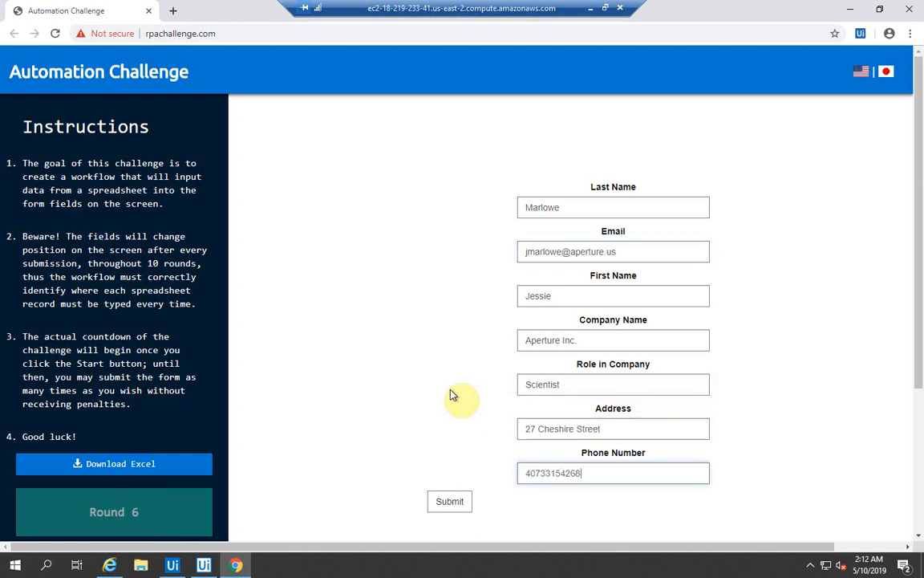
click(450, 501)
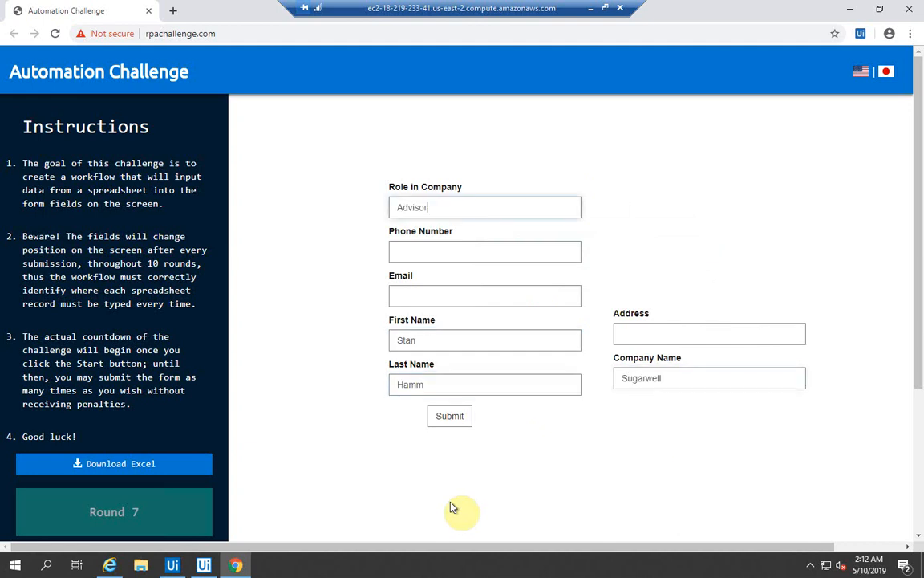
text(shamm)
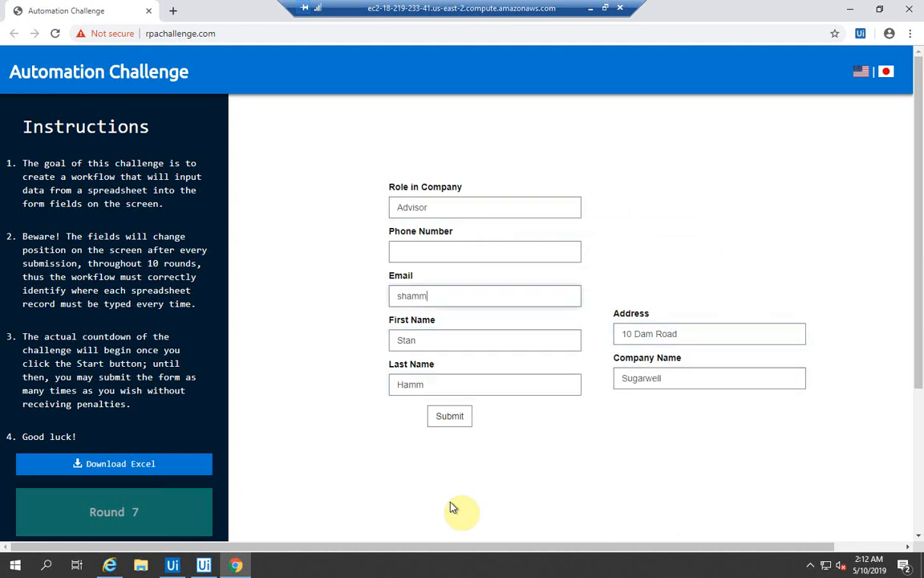
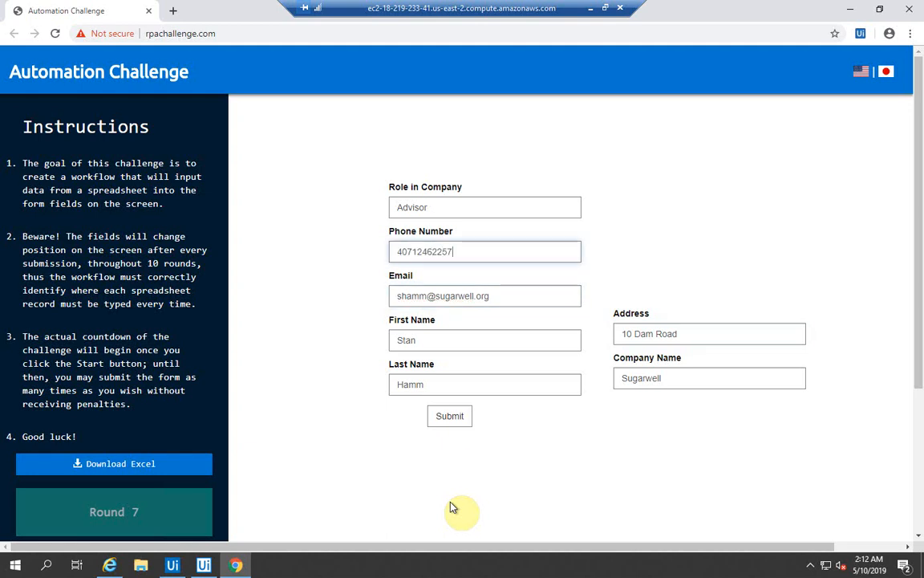
click(450, 415)
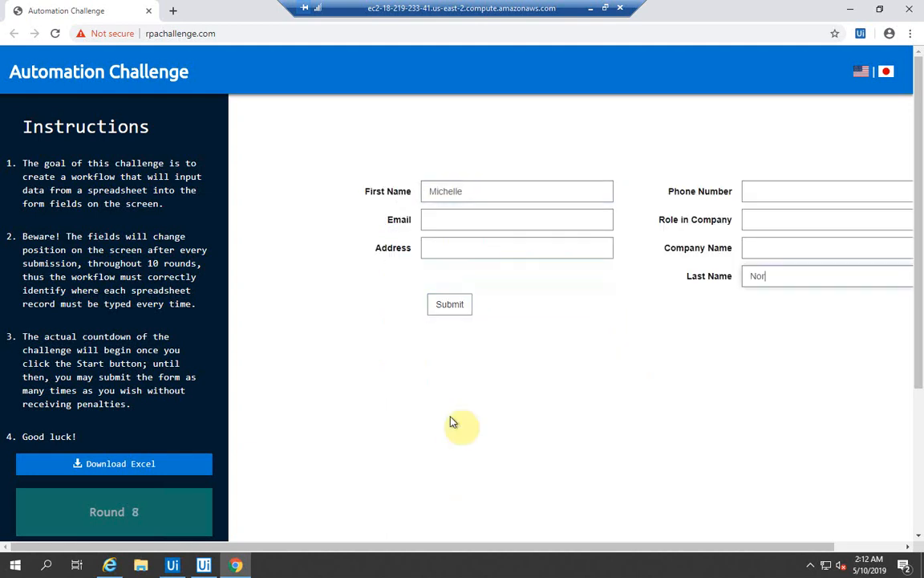
text(S)
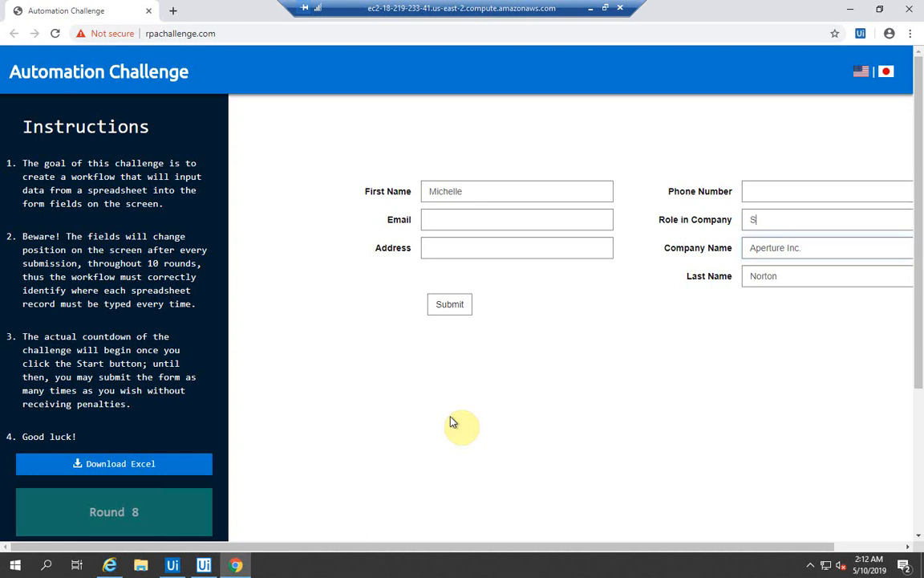
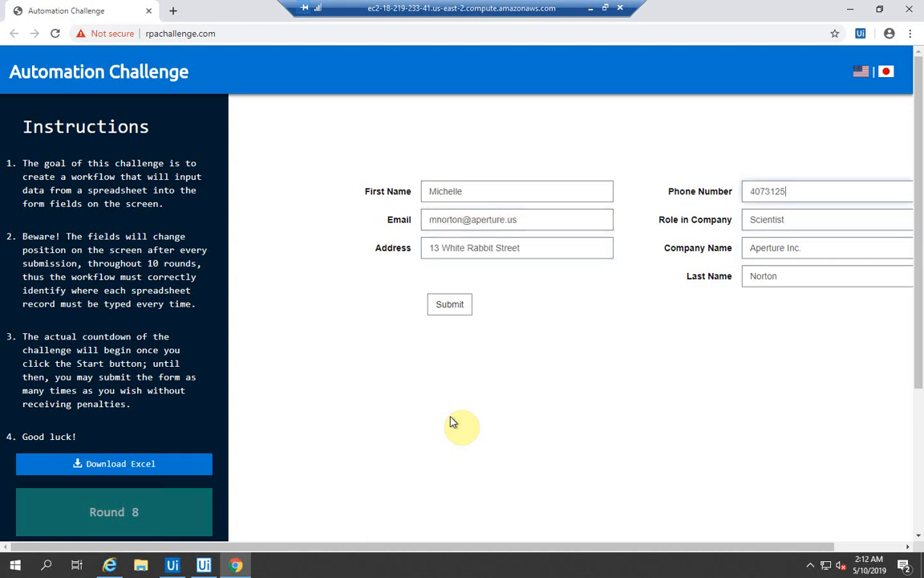
click(450, 303)
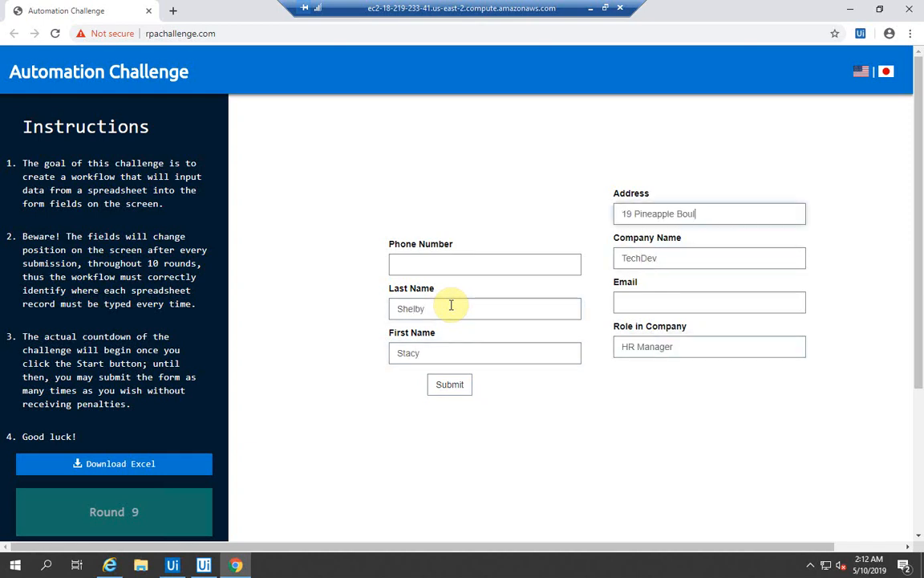
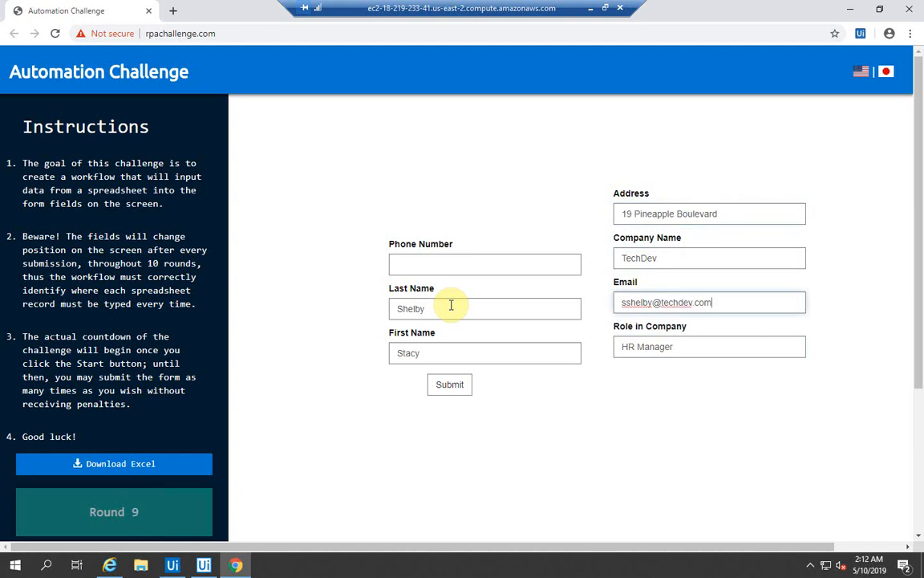
click(449, 390)
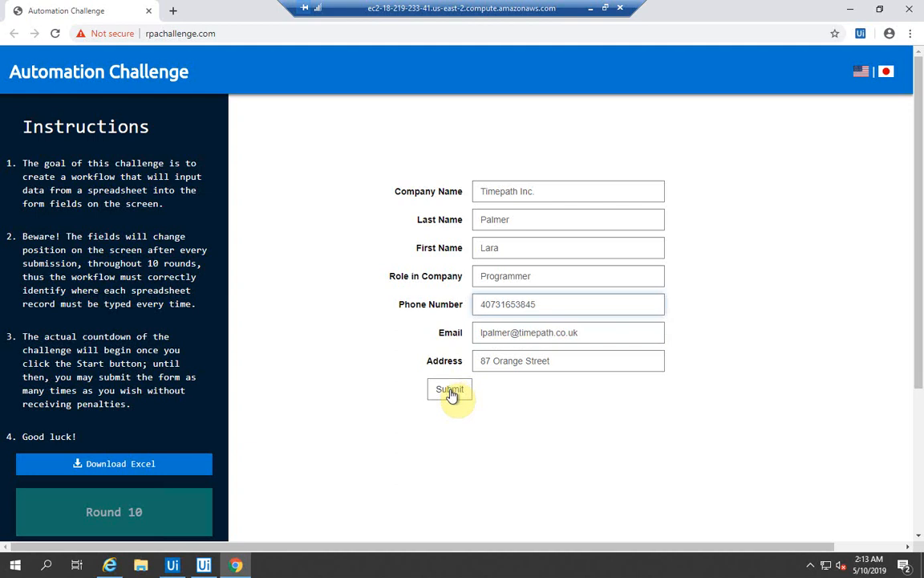
- Submit round 10 to finish at 100% (70 of 70 fields), then switch to the Internet Explorer result
click(449, 390)
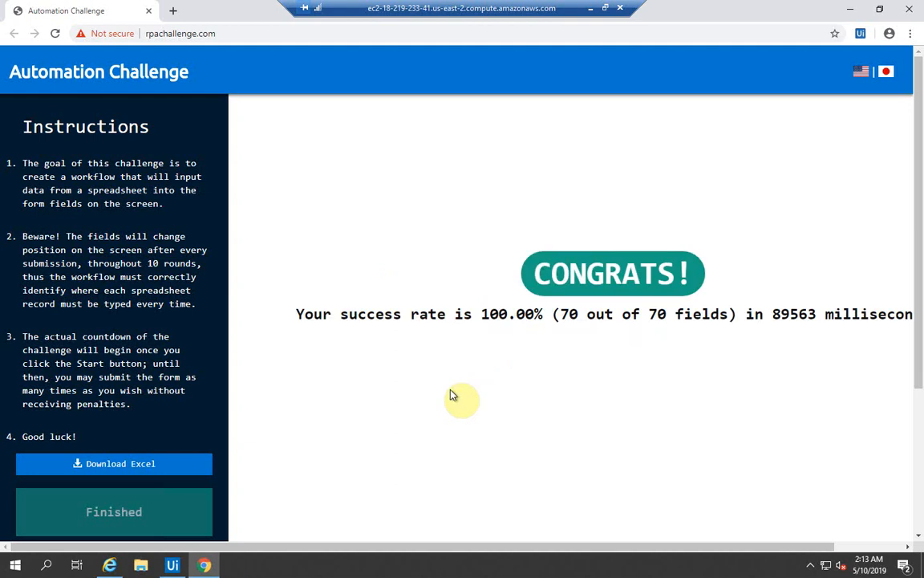
click(171, 565)
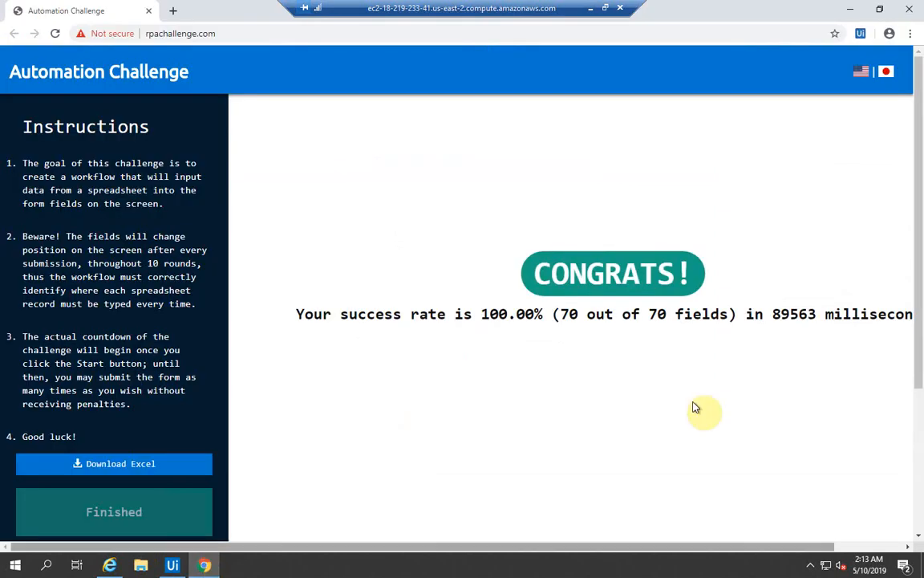
mouse_move(793, 323)
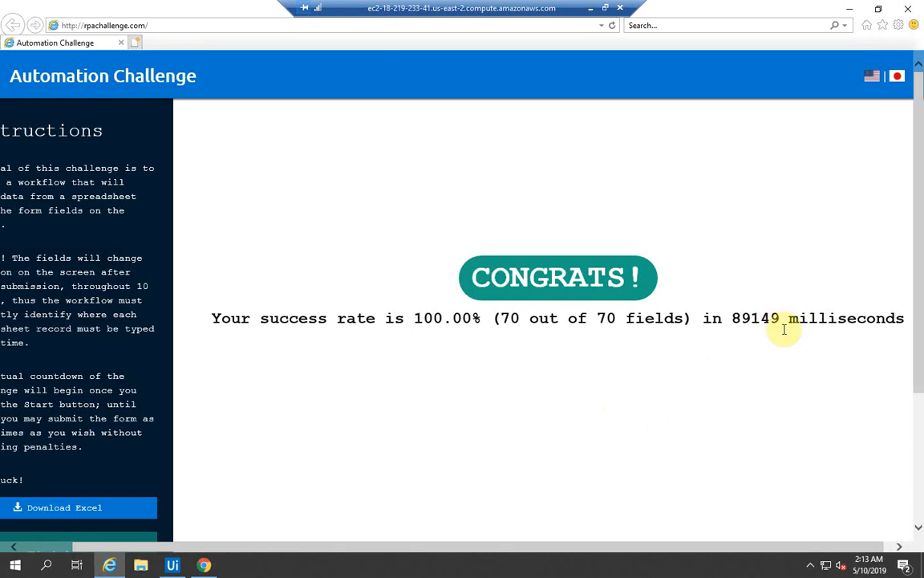
mouse_move(594, 24)
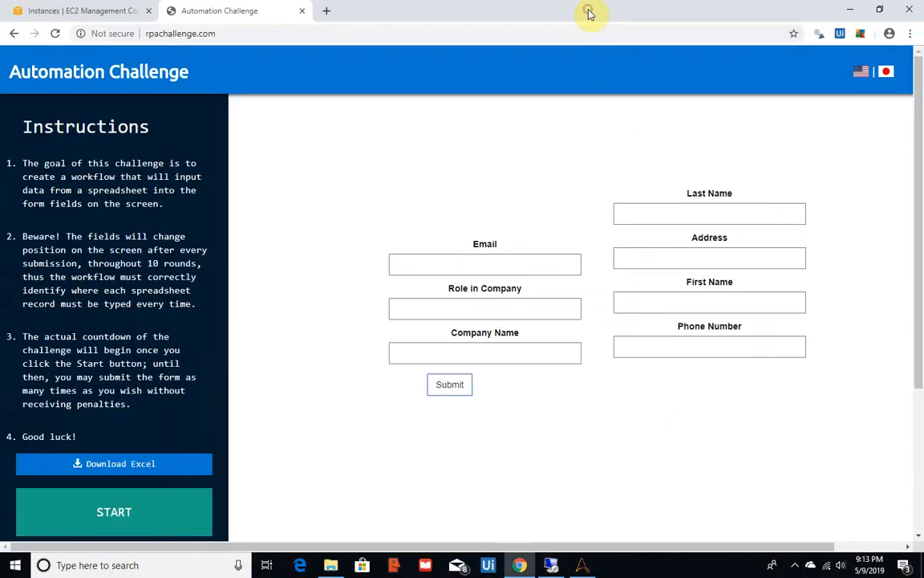
mouse_move(587, 536)
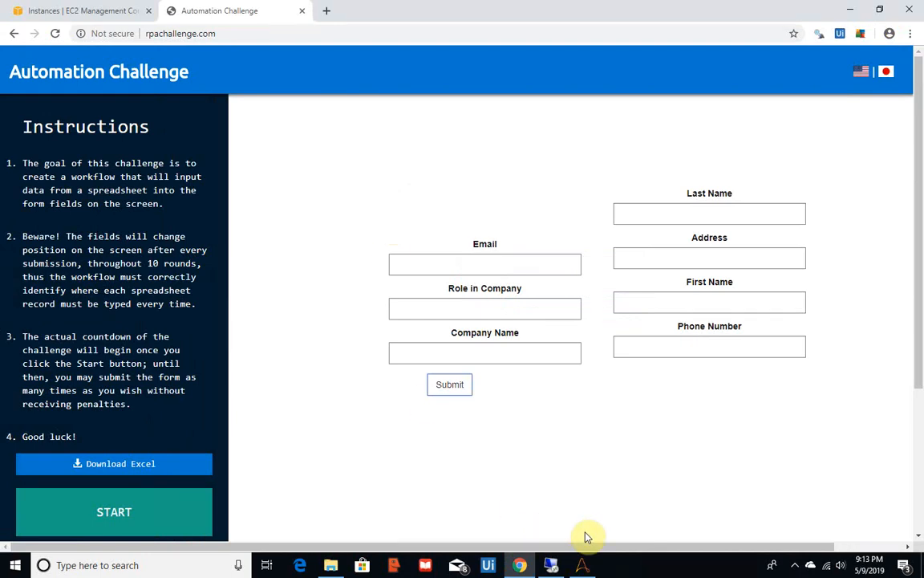
mouse_move(588, 565)
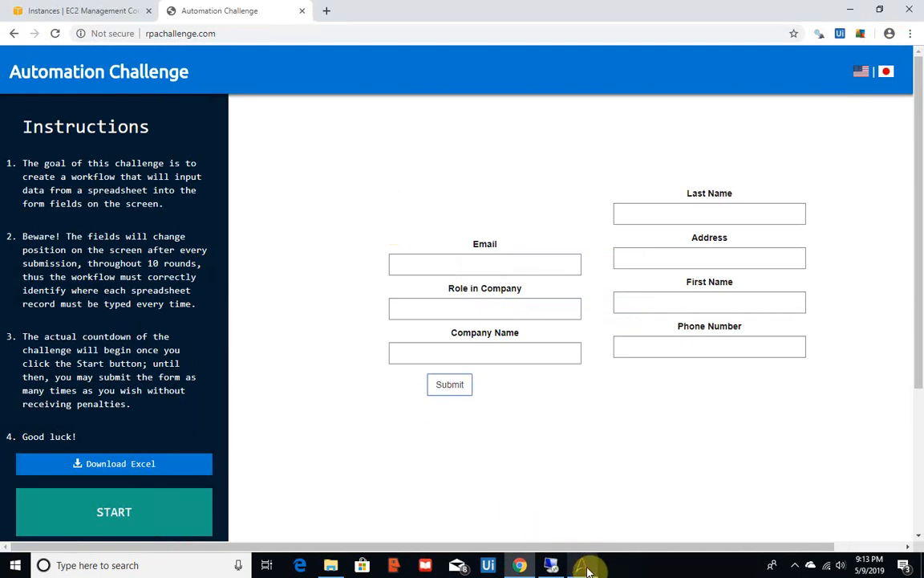
- Bring up the Automation Anywhere client showing RPAChallenge.atmx in its task list
click(583, 565)
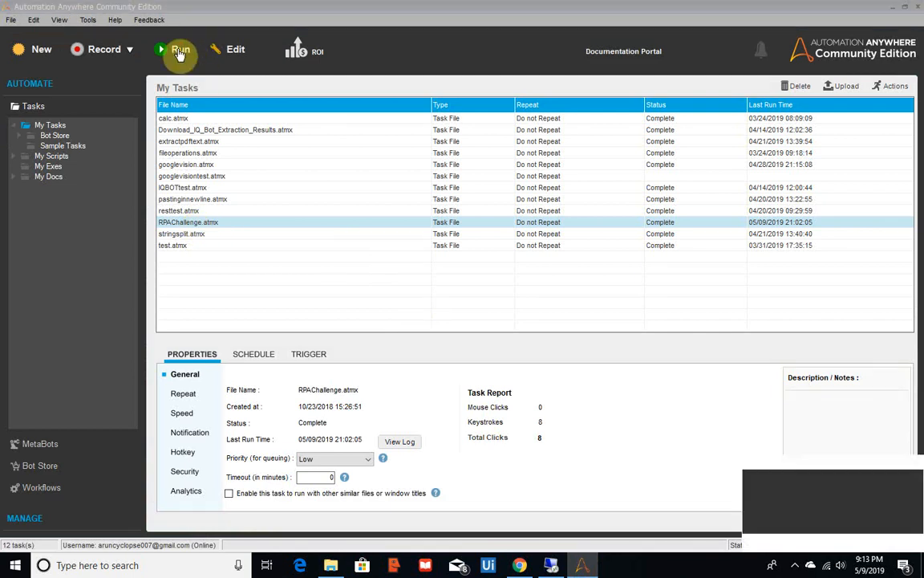
- Run the RPAChallenge.atmx task from My Tasks so the challenge form opens in Internet Explorer
click(180, 48)
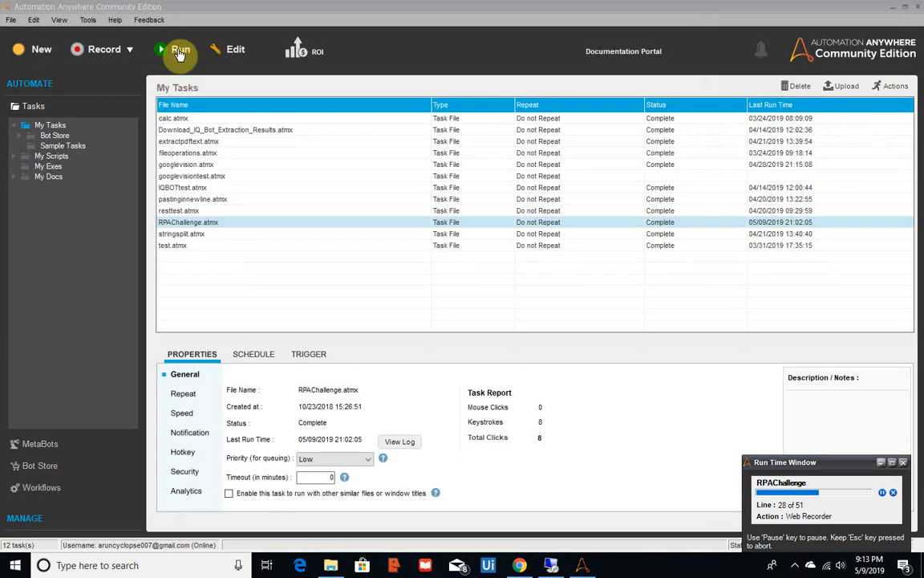
click(180, 48)
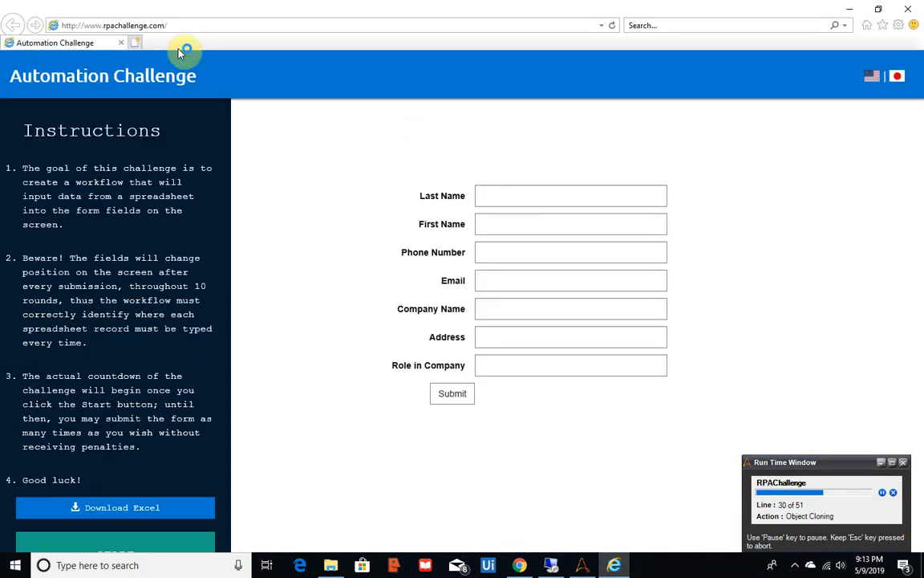
scroll(down, 3)
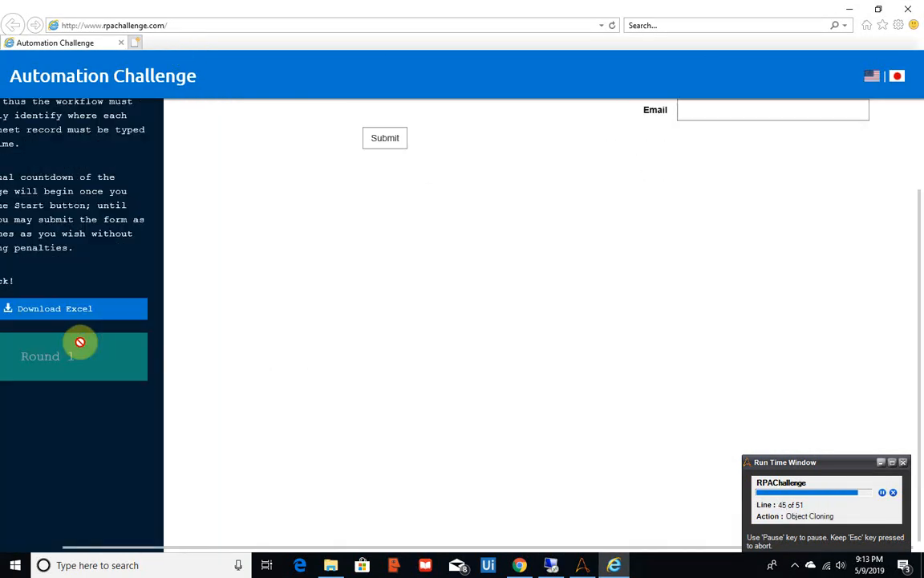
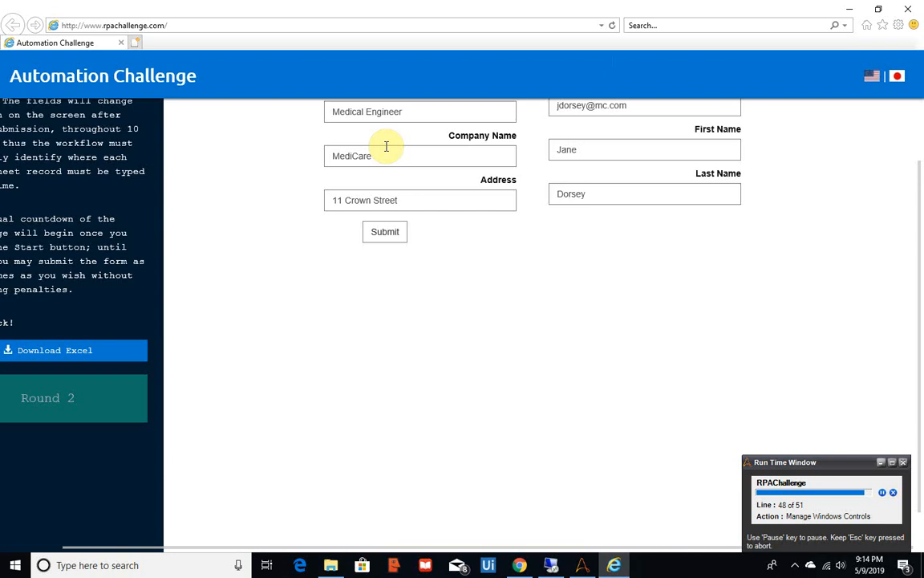
click(385, 231)
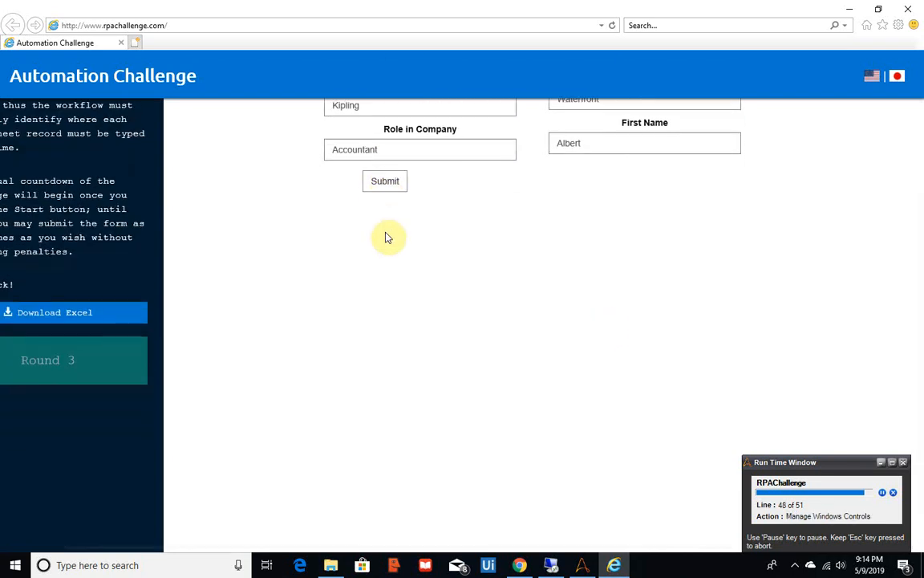
click(386, 180)
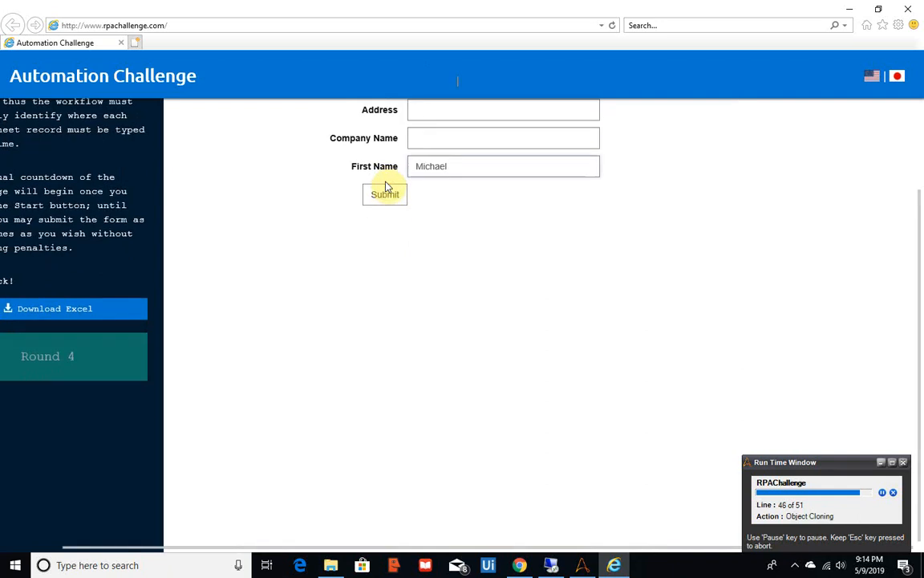
click(385, 193)
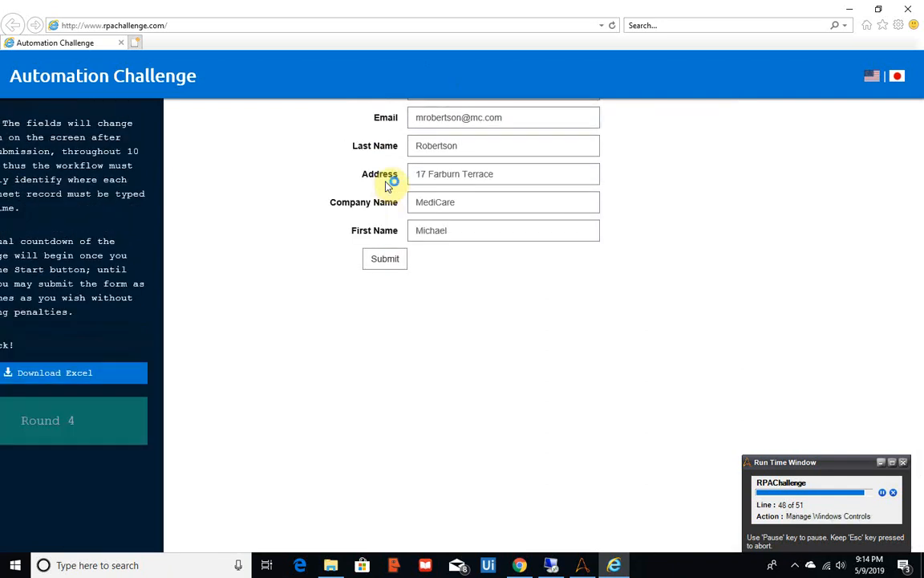
click(385, 258)
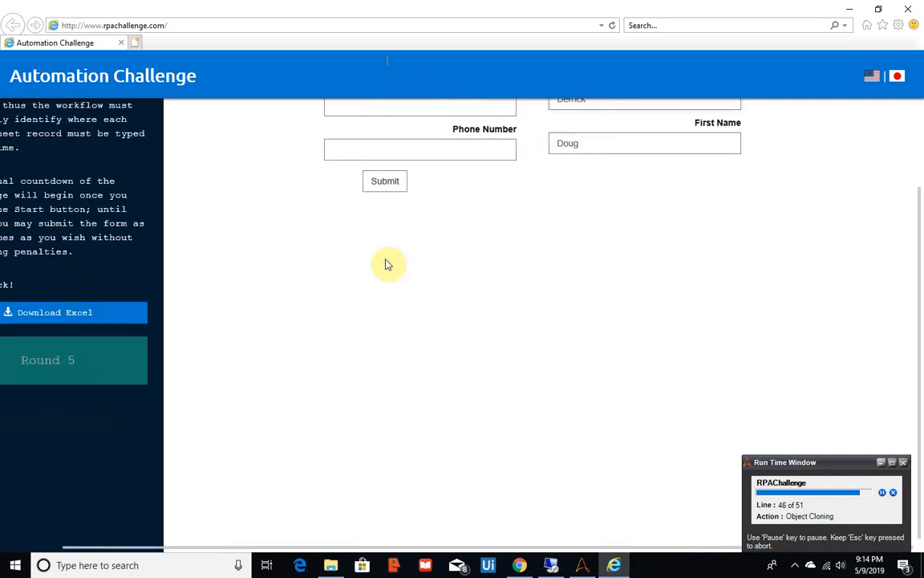
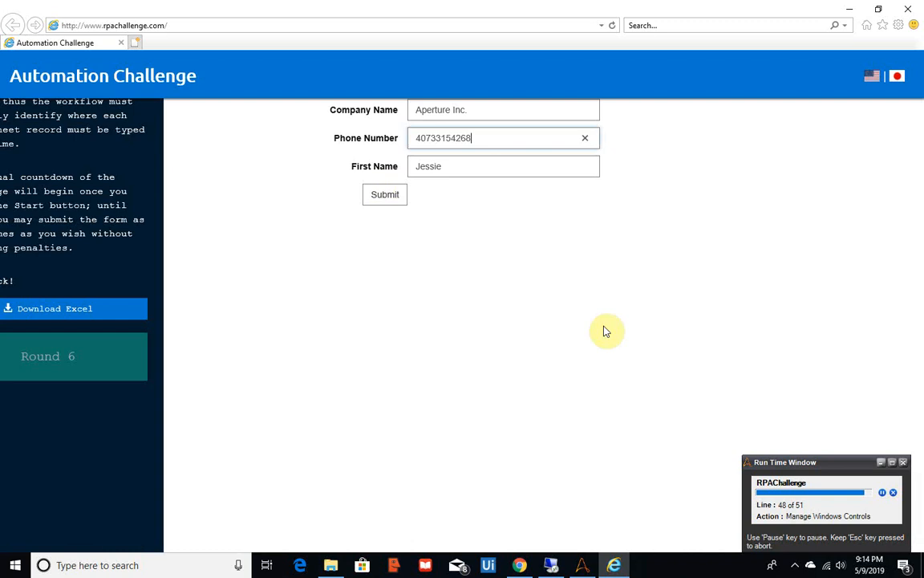
- Let the bot fill and submit rounds 5 to 10, finishing at 100% success with 70 of 70 fields
click(385, 194)
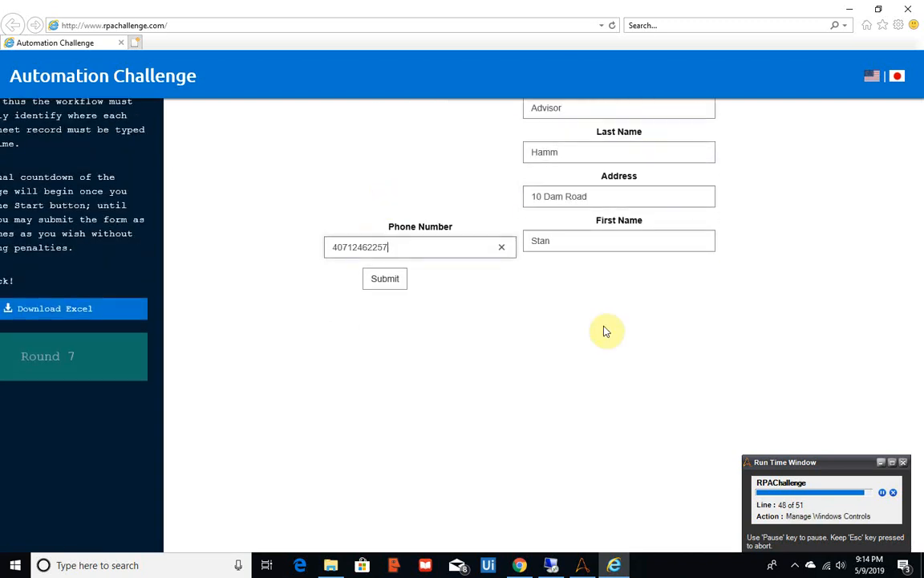
click(385, 279)
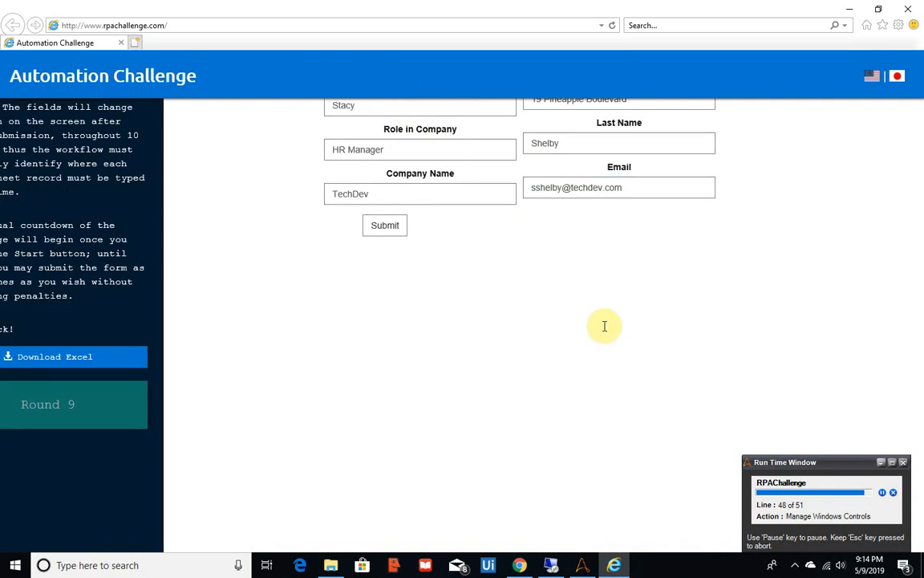
click(385, 225)
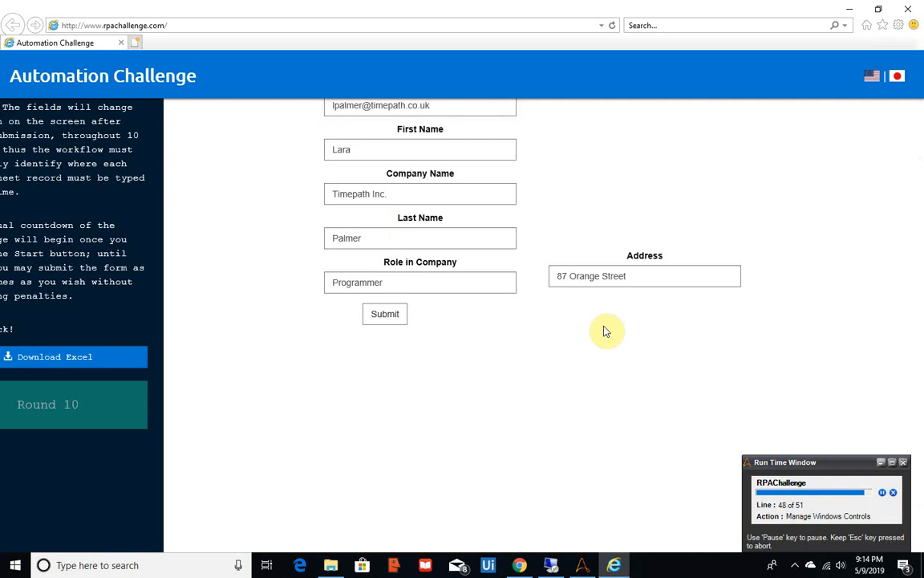
click(385, 313)
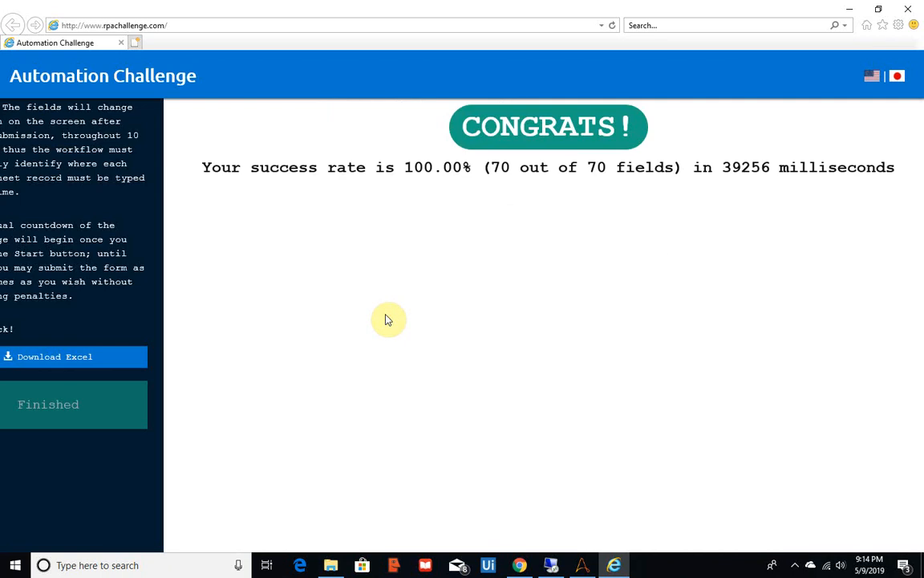
mouse_move(742, 183)
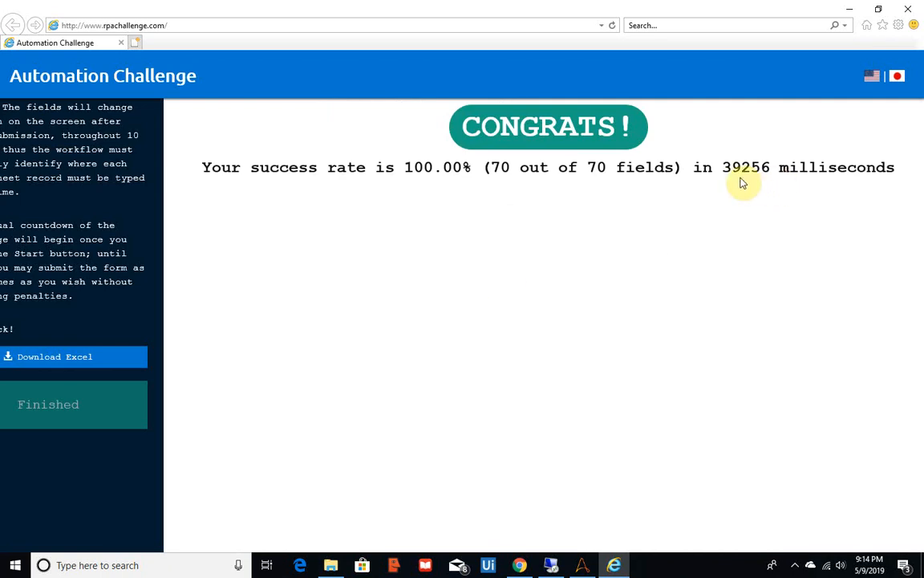
mouse_move(774, 183)
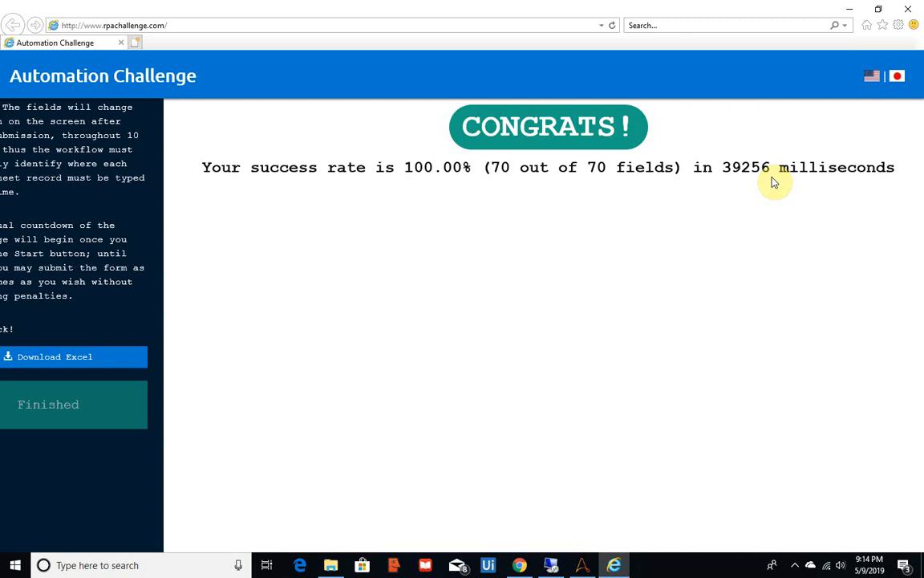
mouse_move(657, 312)
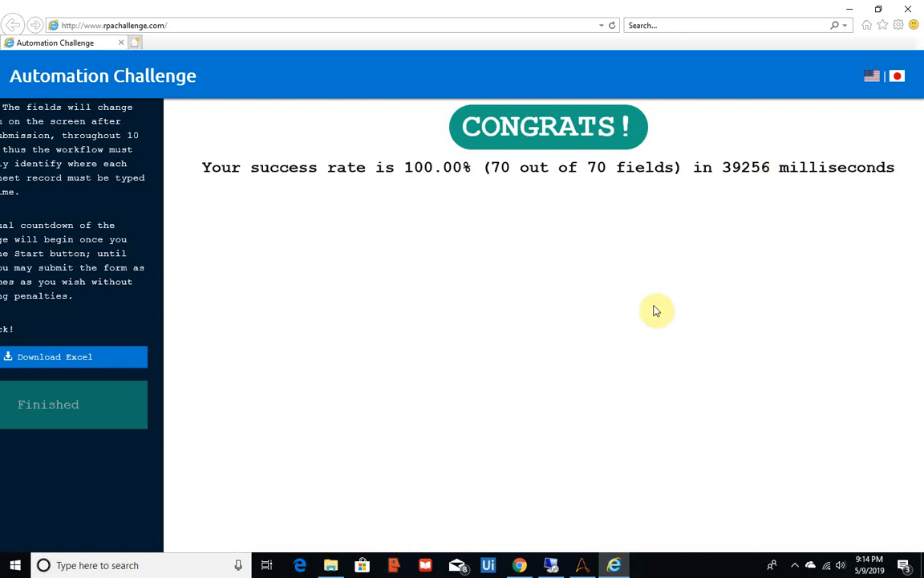
mouse_move(572, 525)
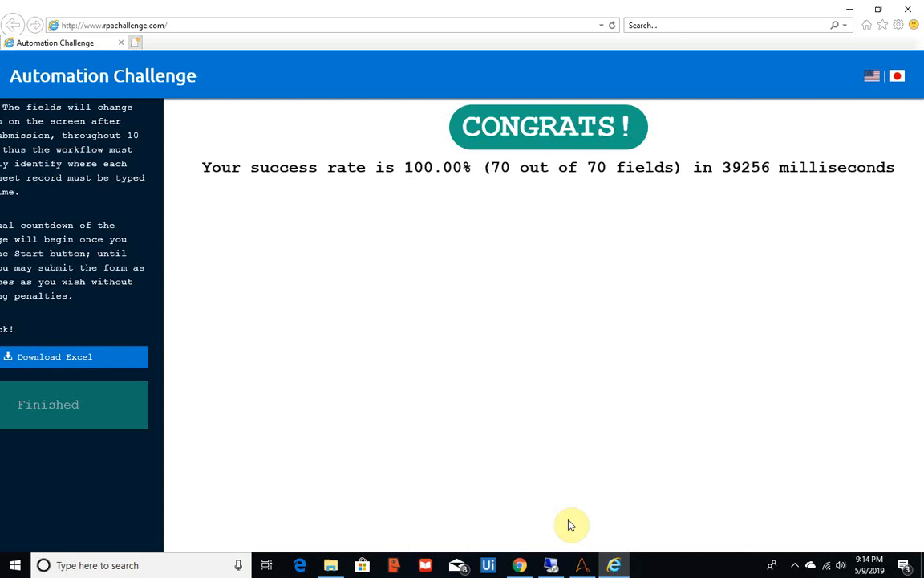